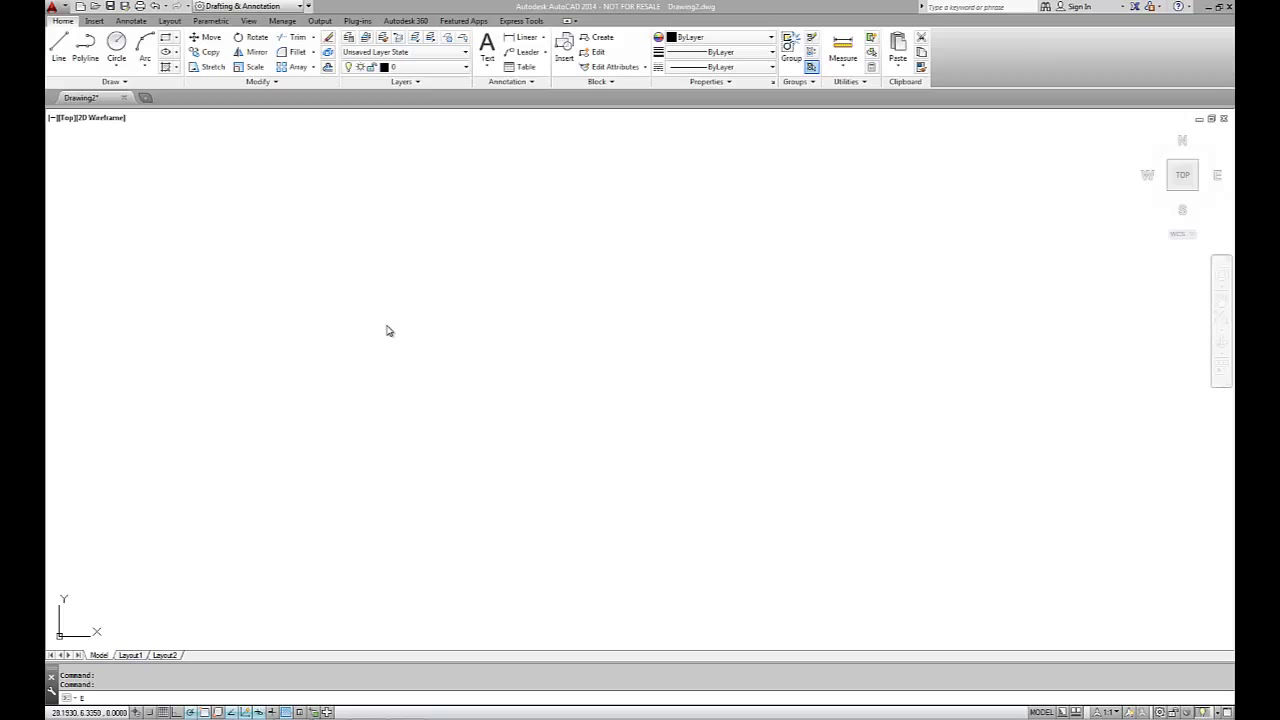
pyautogui.moveTo(382, 328)
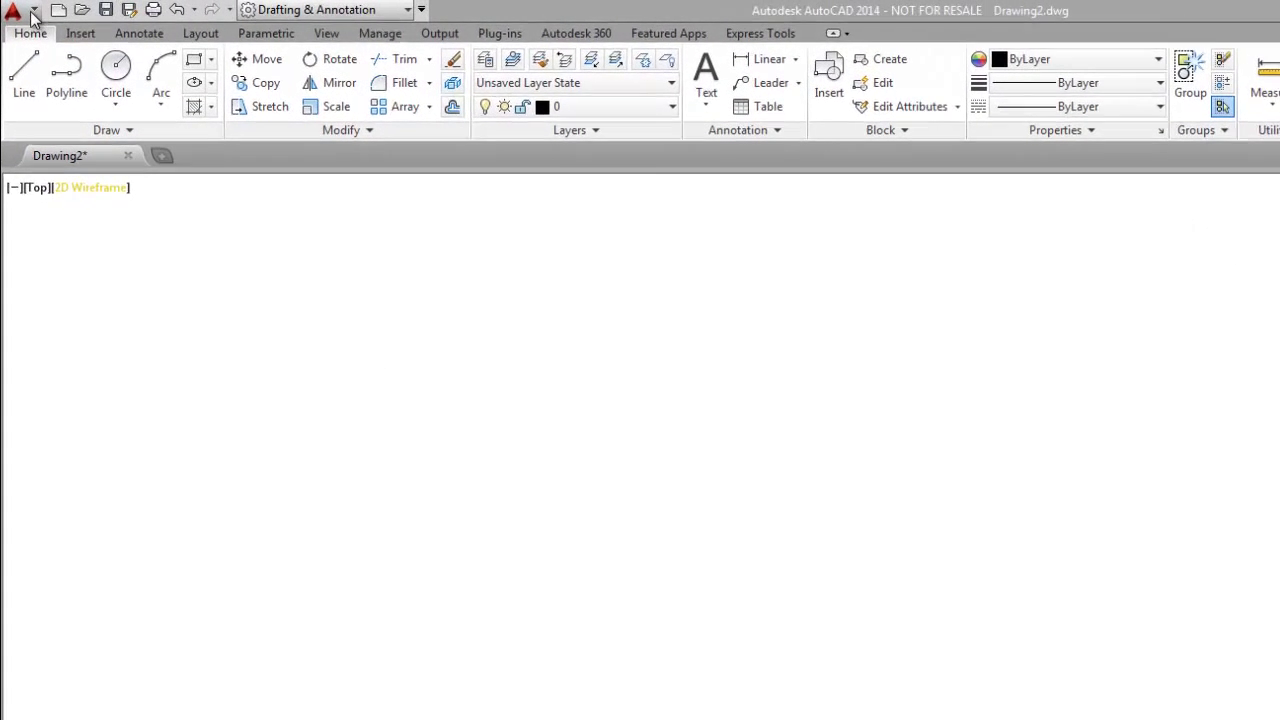
# Step: In Drawing Units, choose Engineering length and Surveyor's Units angles at N 0d00'00" E precision
pyautogui.click(12, 12)
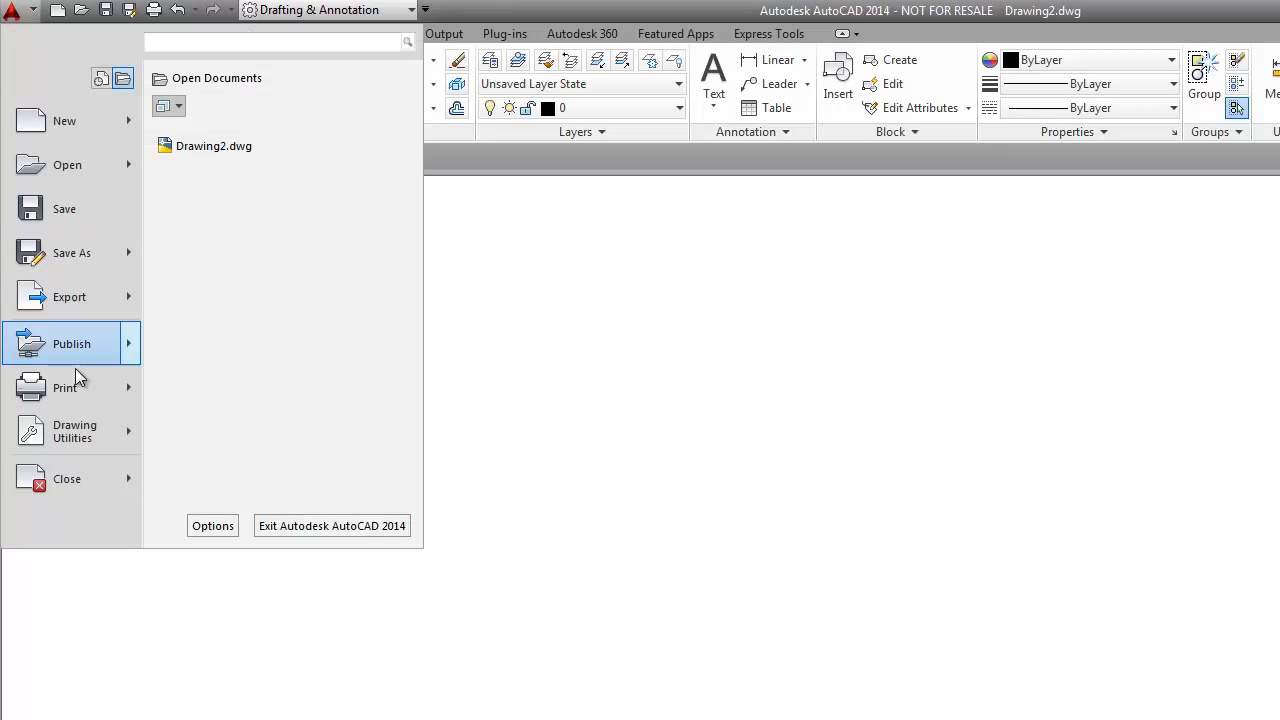
pyautogui.click(74, 432)
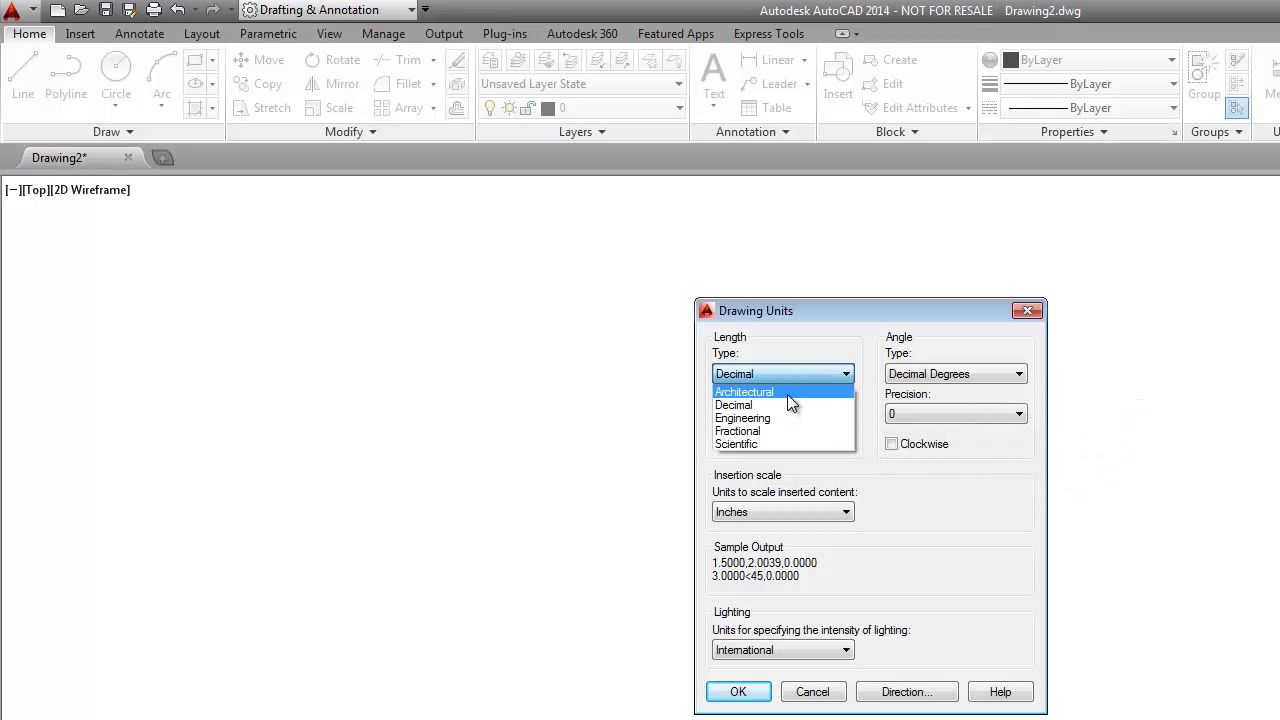
pyautogui.click(744, 418)
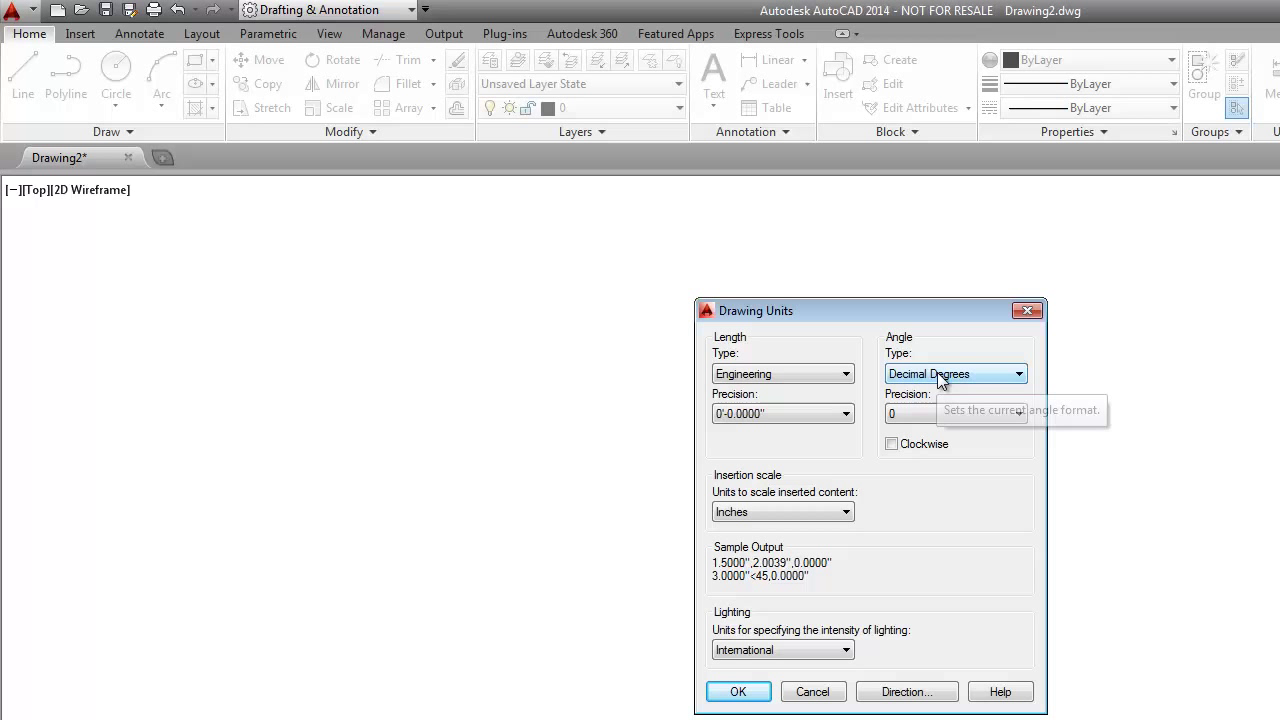
pyautogui.click(1016, 374)
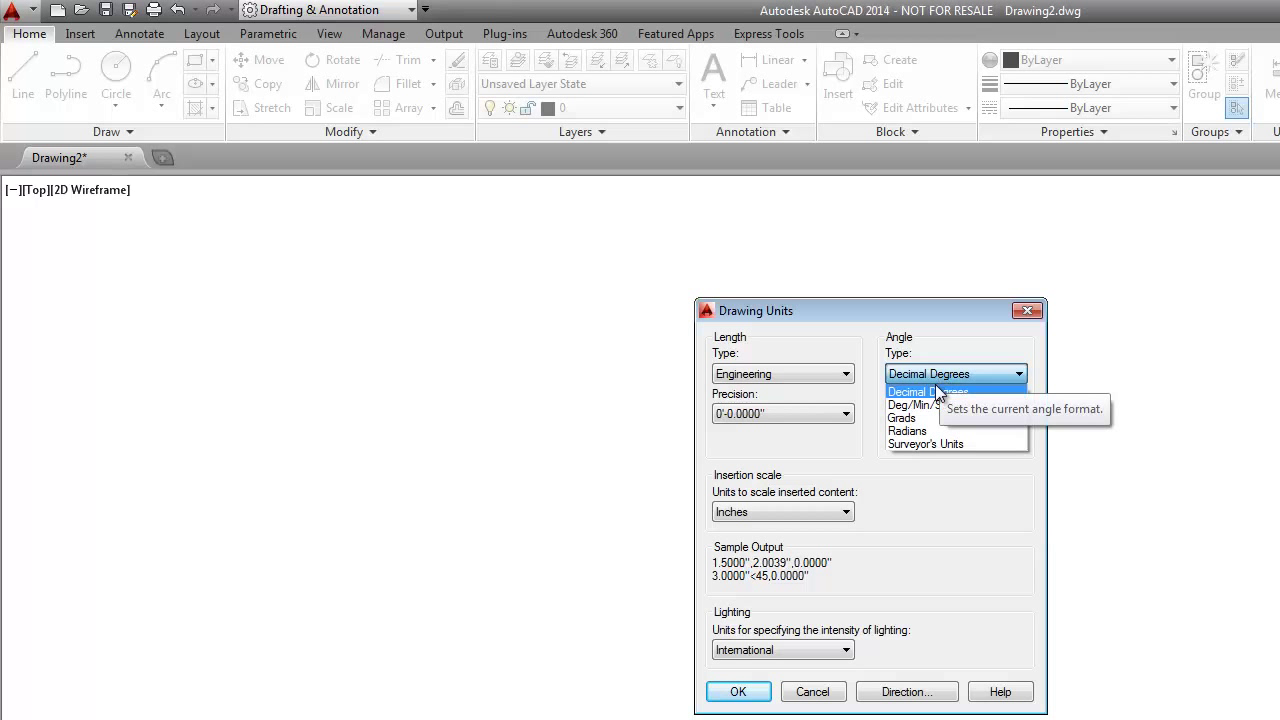
pyautogui.moveTo(944, 404)
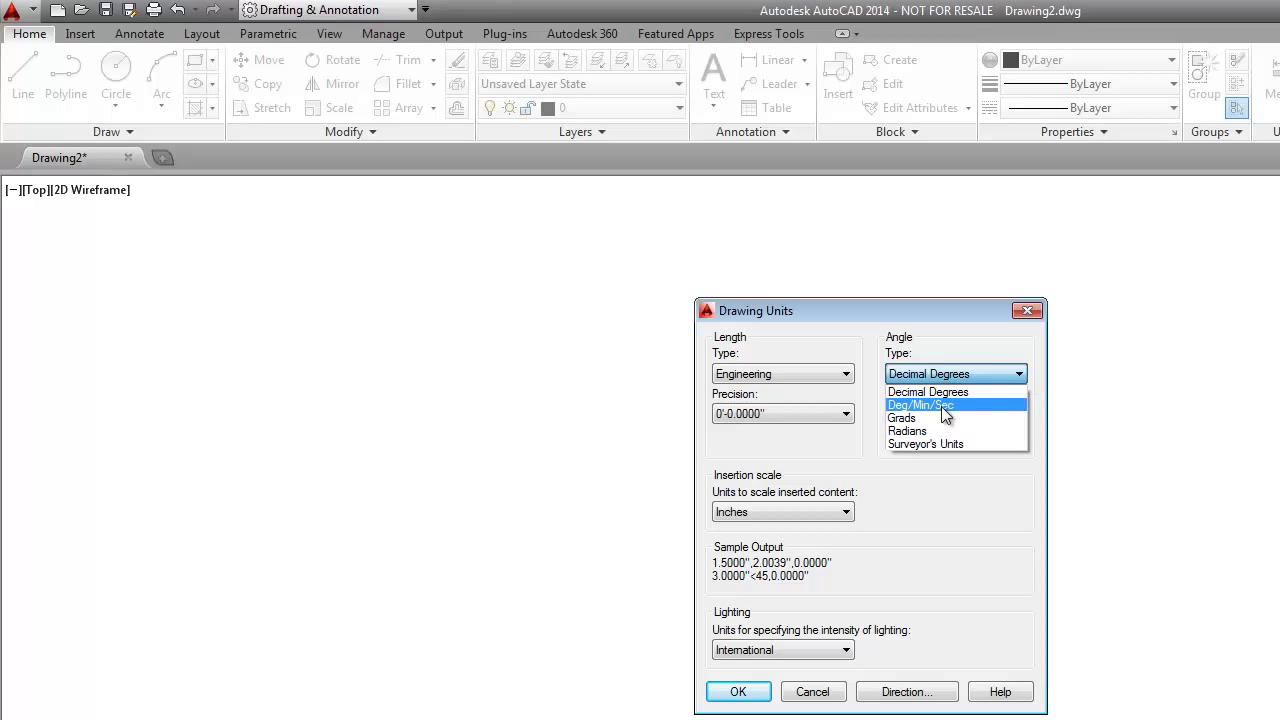
pyautogui.click(952, 444)
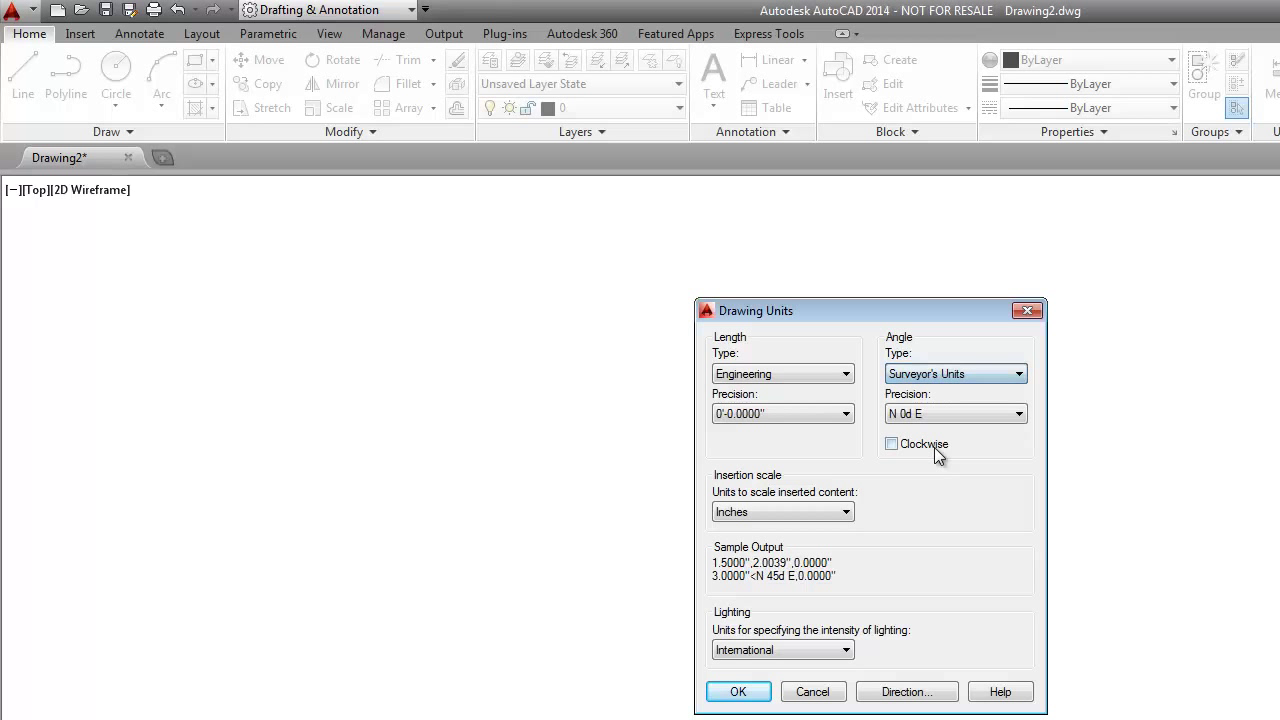
pyautogui.moveTo(922, 424)
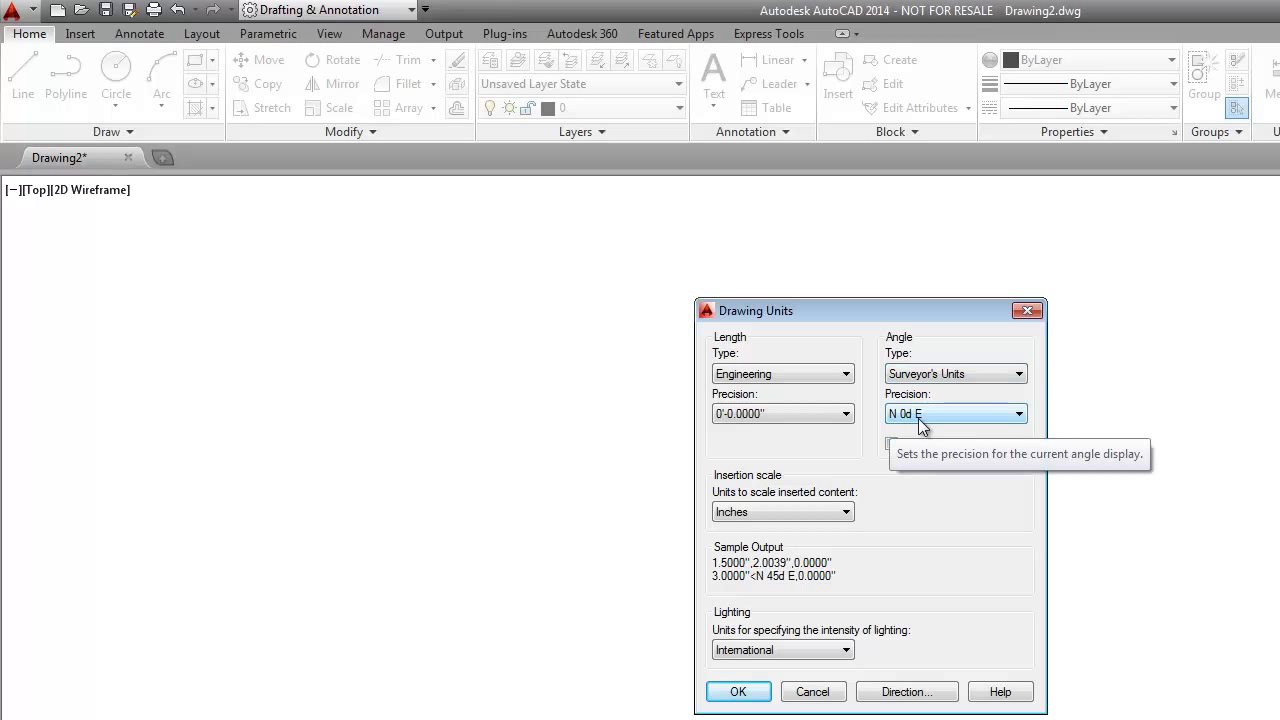
pyautogui.click(1016, 412)
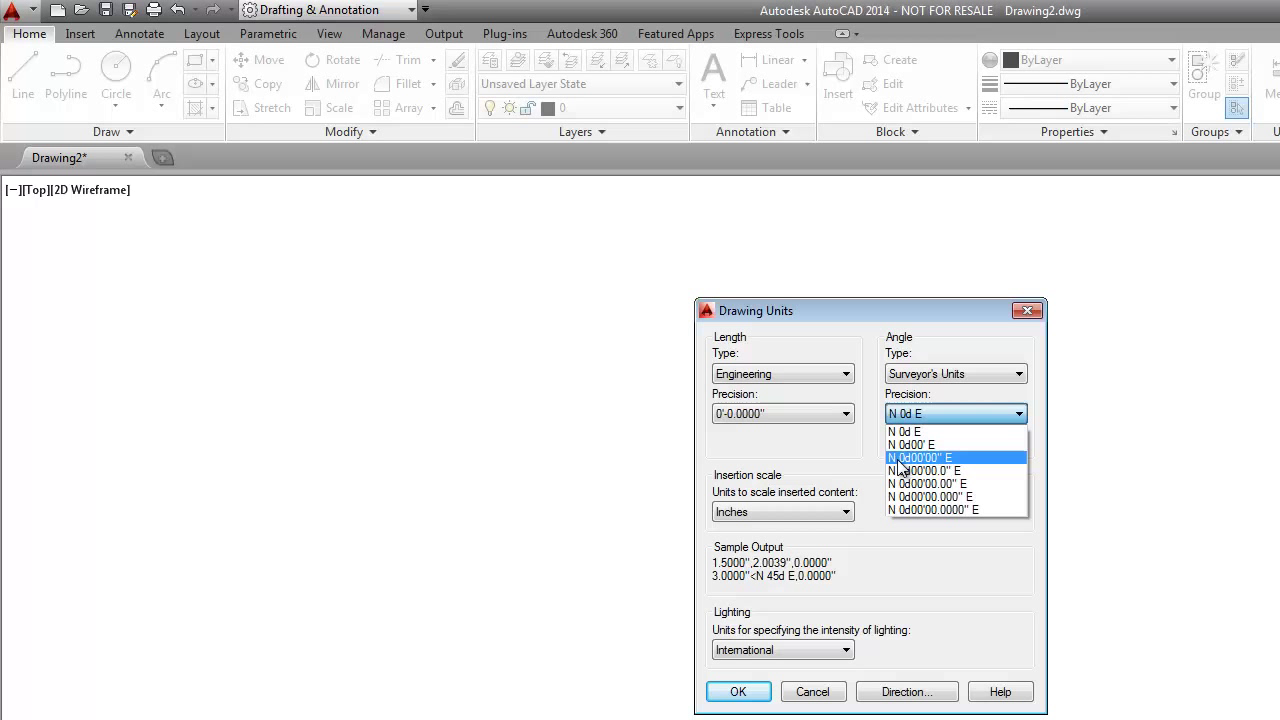
pyautogui.moveTo(936, 464)
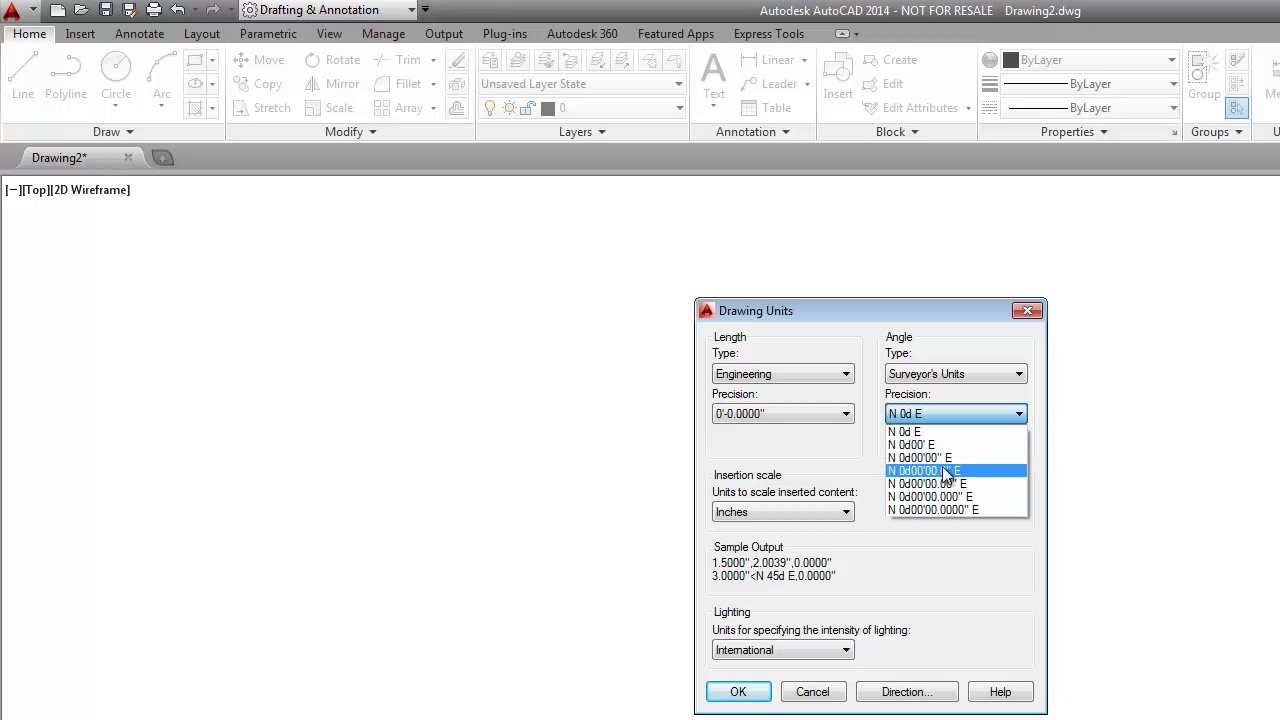
pyautogui.click(918, 470)
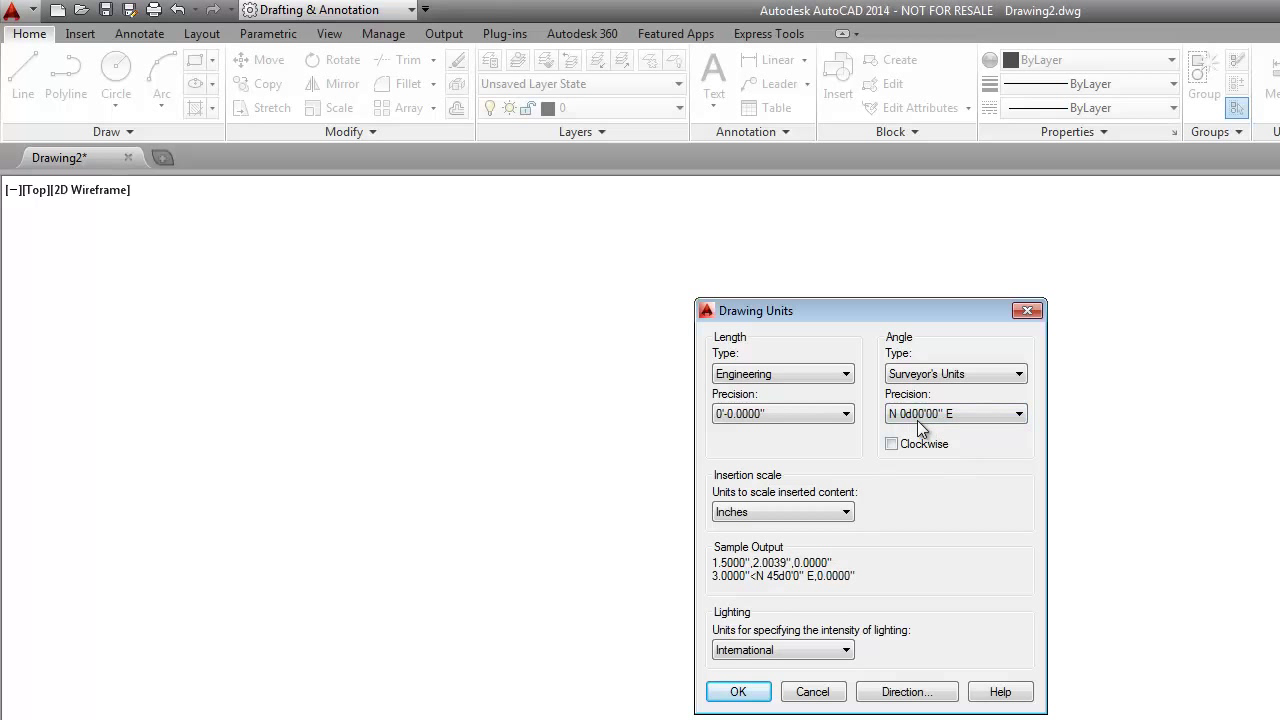
pyautogui.moveTo(944, 414)
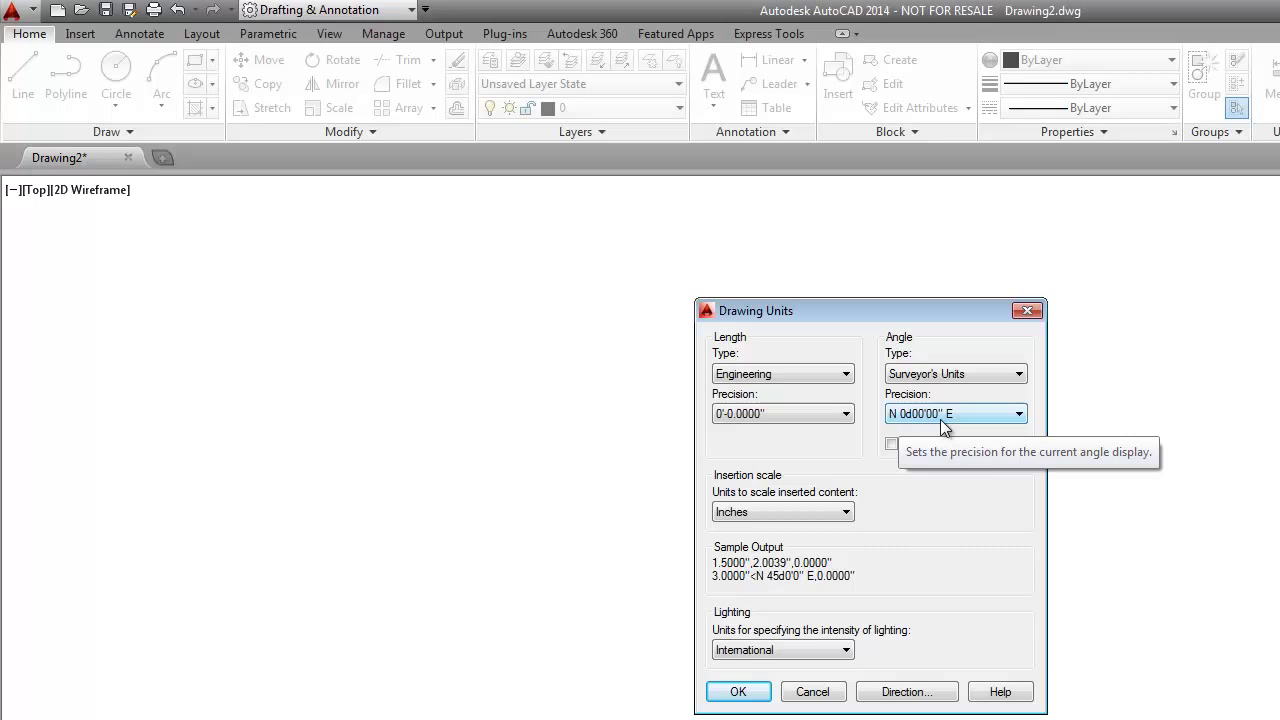
pyautogui.moveTo(790, 488)
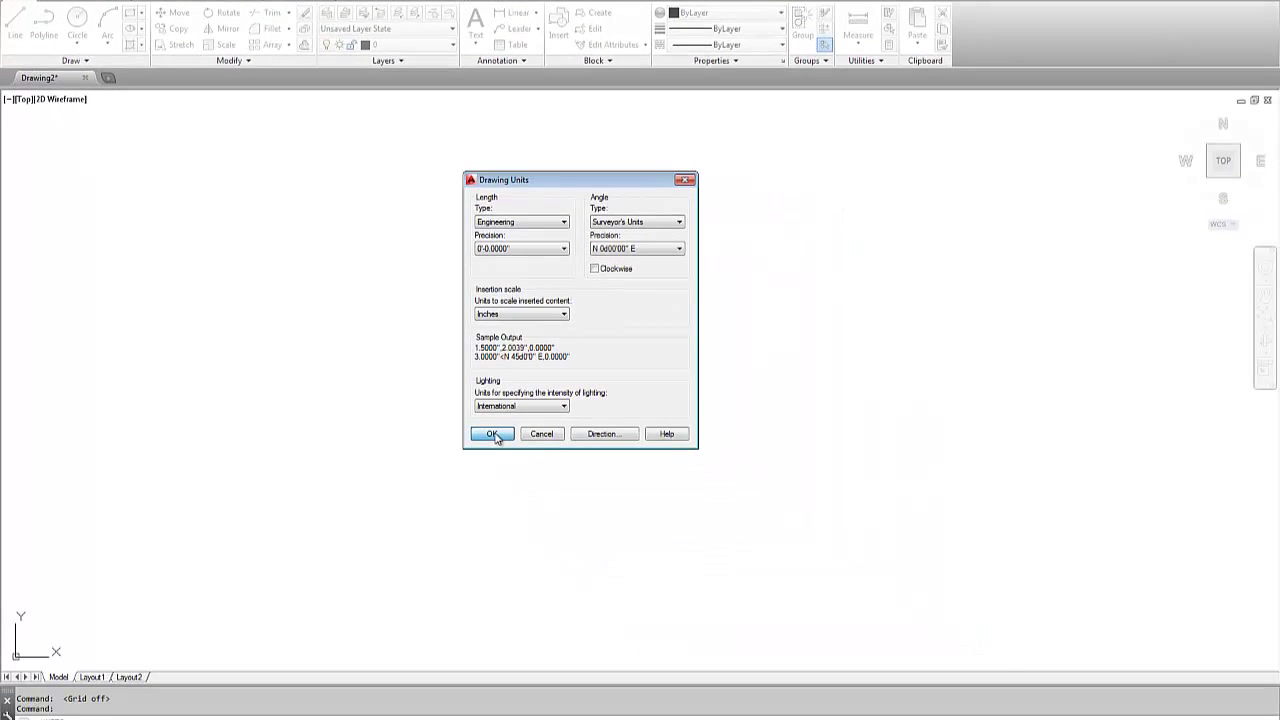
# Step: Apply the units, then add Node to the object snap modes in Drafting Settings and confirm
pyautogui.click(492, 434)
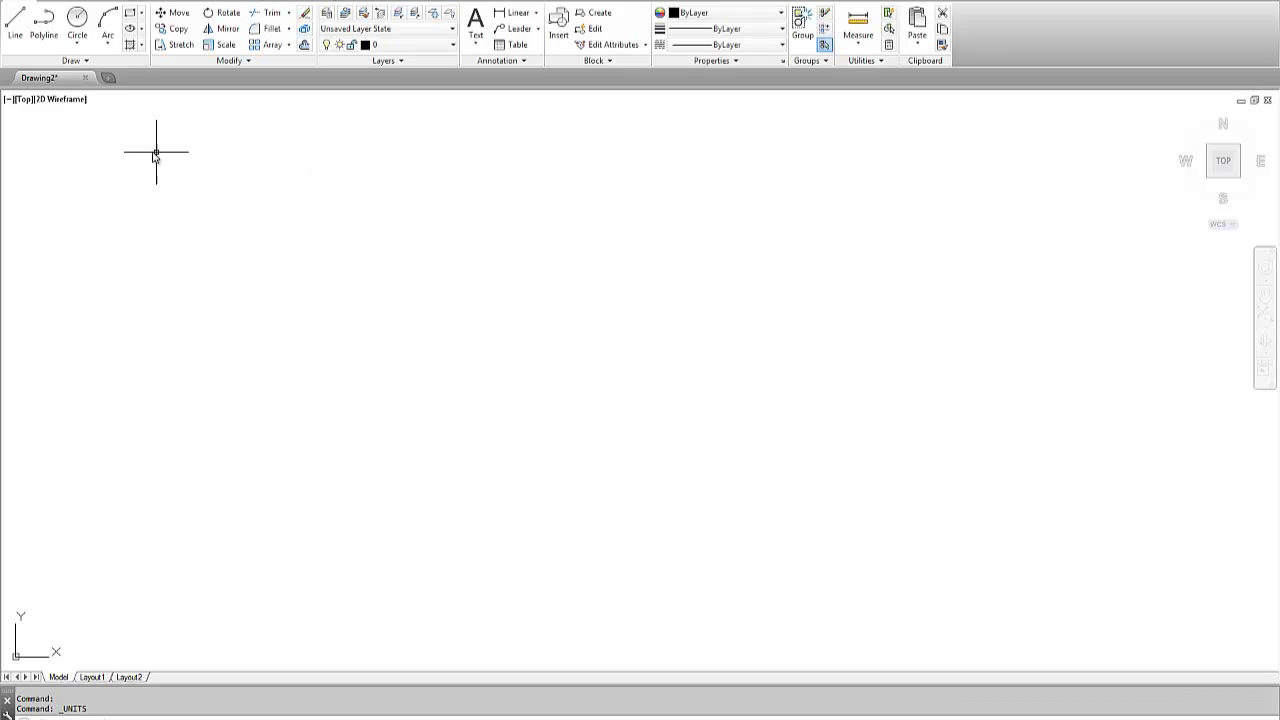
pyautogui.moveTo(266, 664)
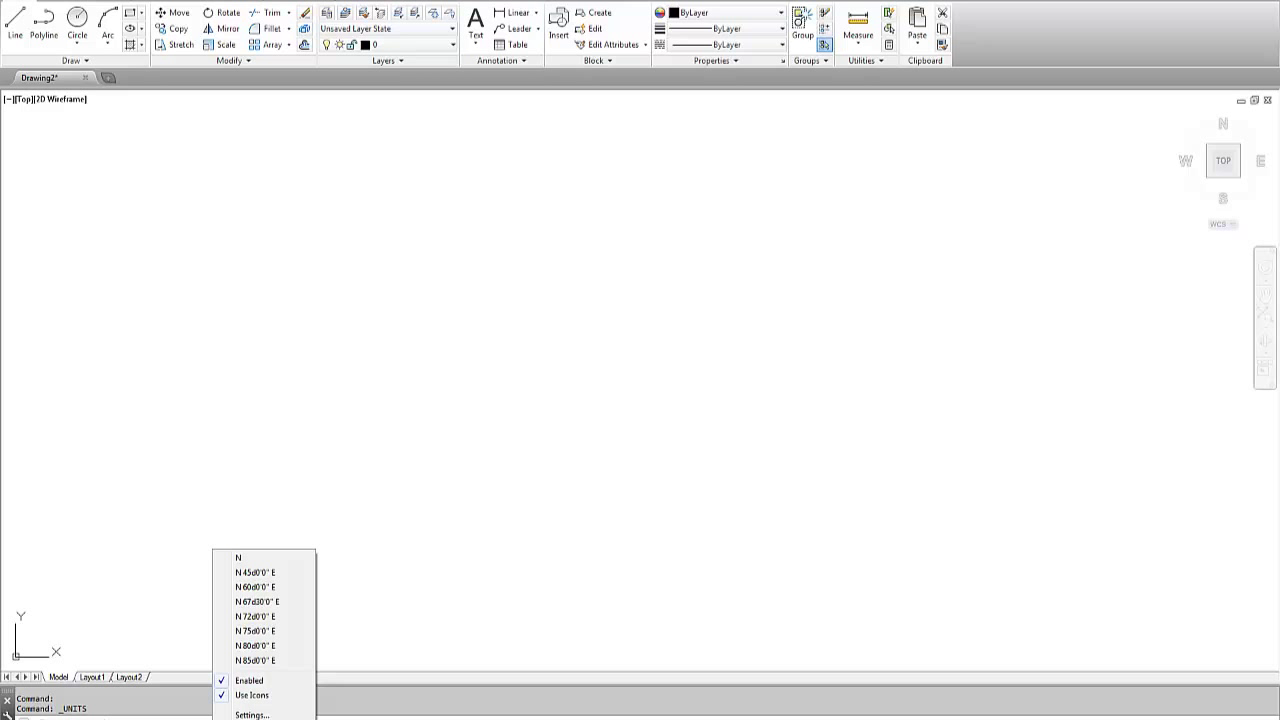
pyautogui.moveTo(240, 680)
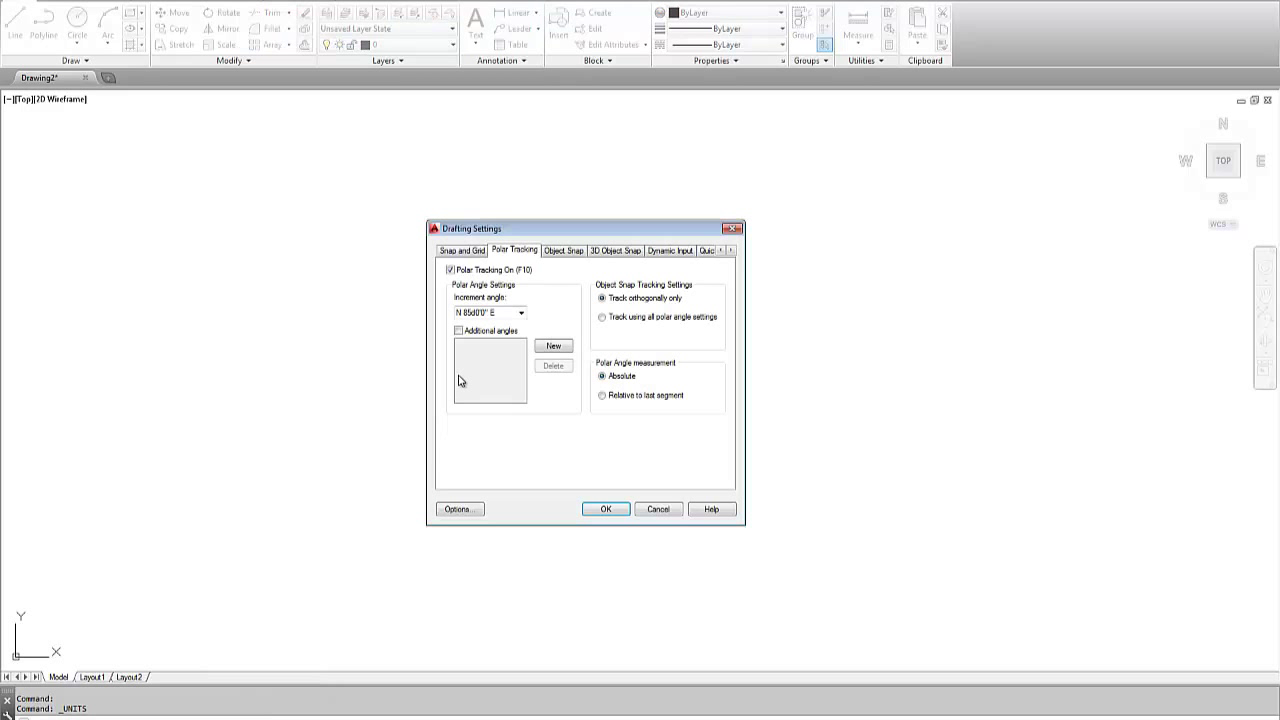
pyautogui.click(484, 312)
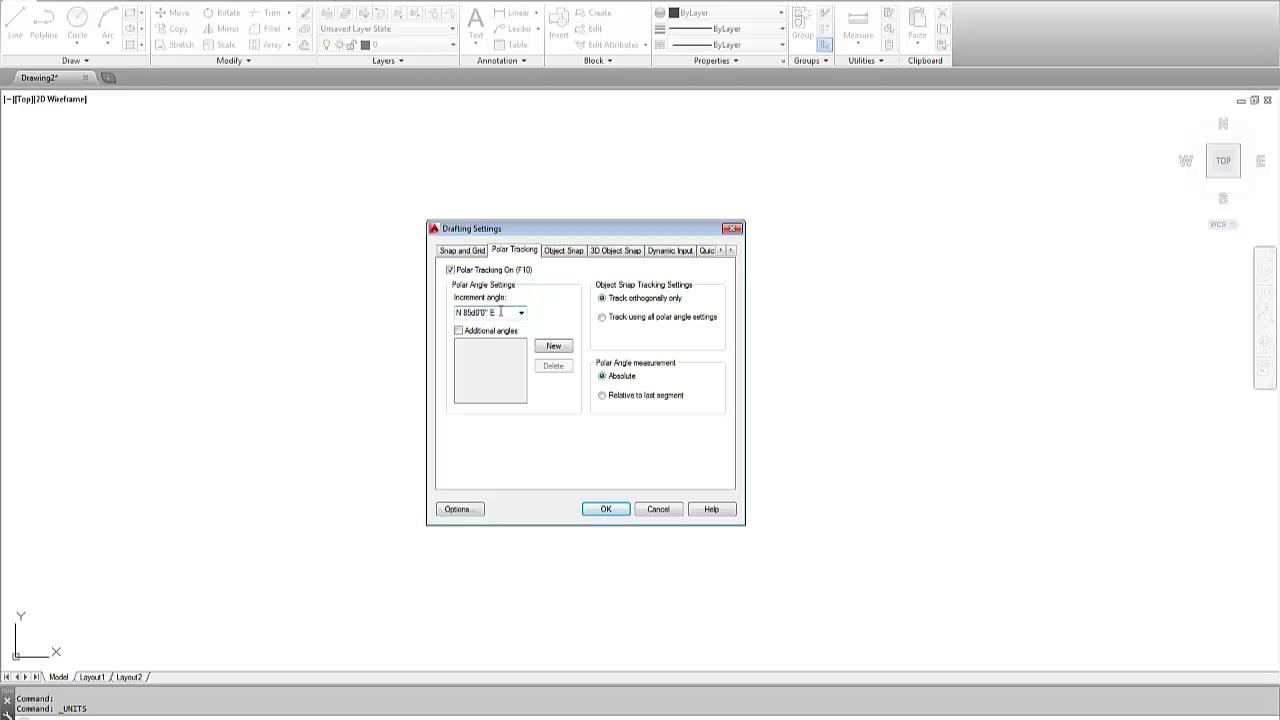
pyautogui.moveTo(520, 312)
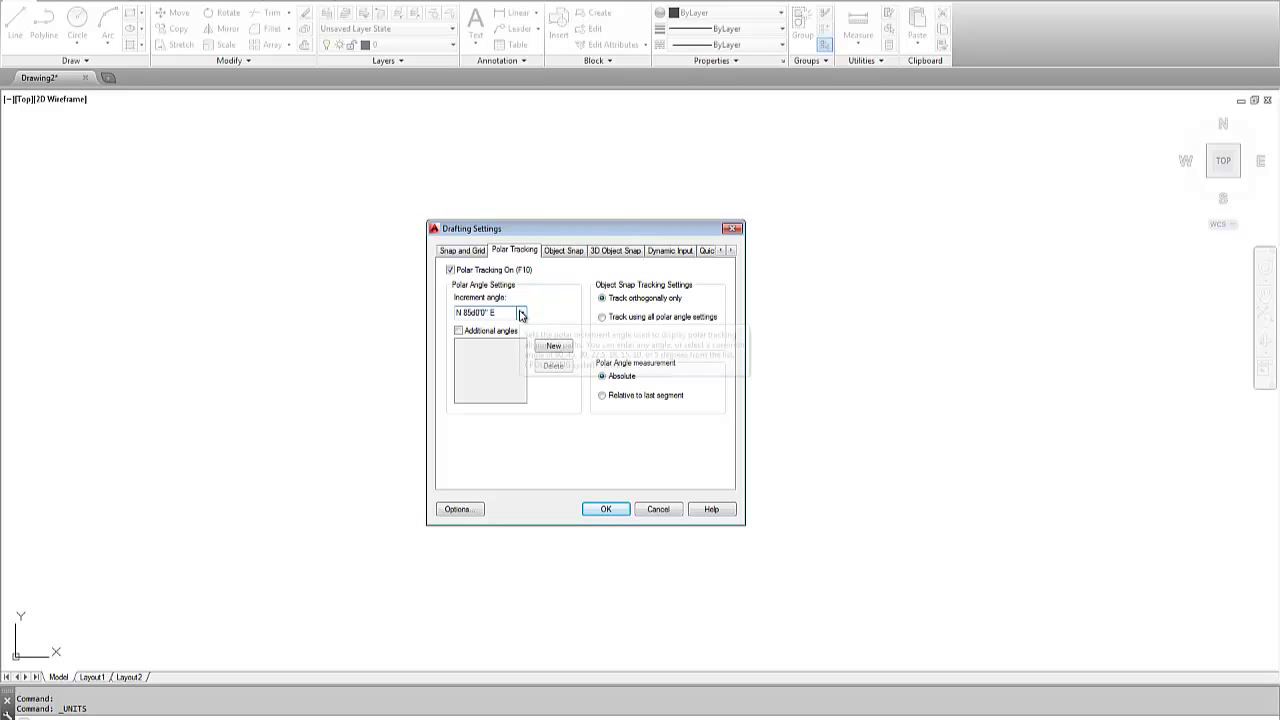
pyautogui.click(562, 250)
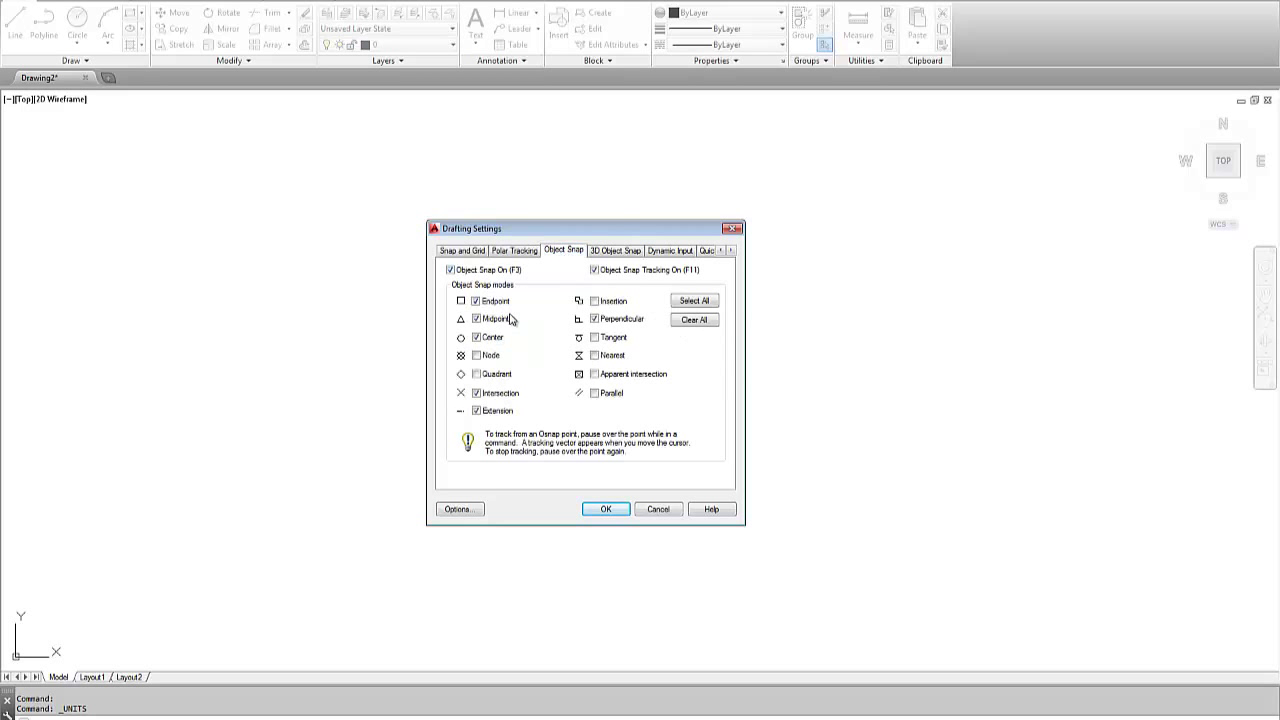
pyautogui.moveTo(628, 328)
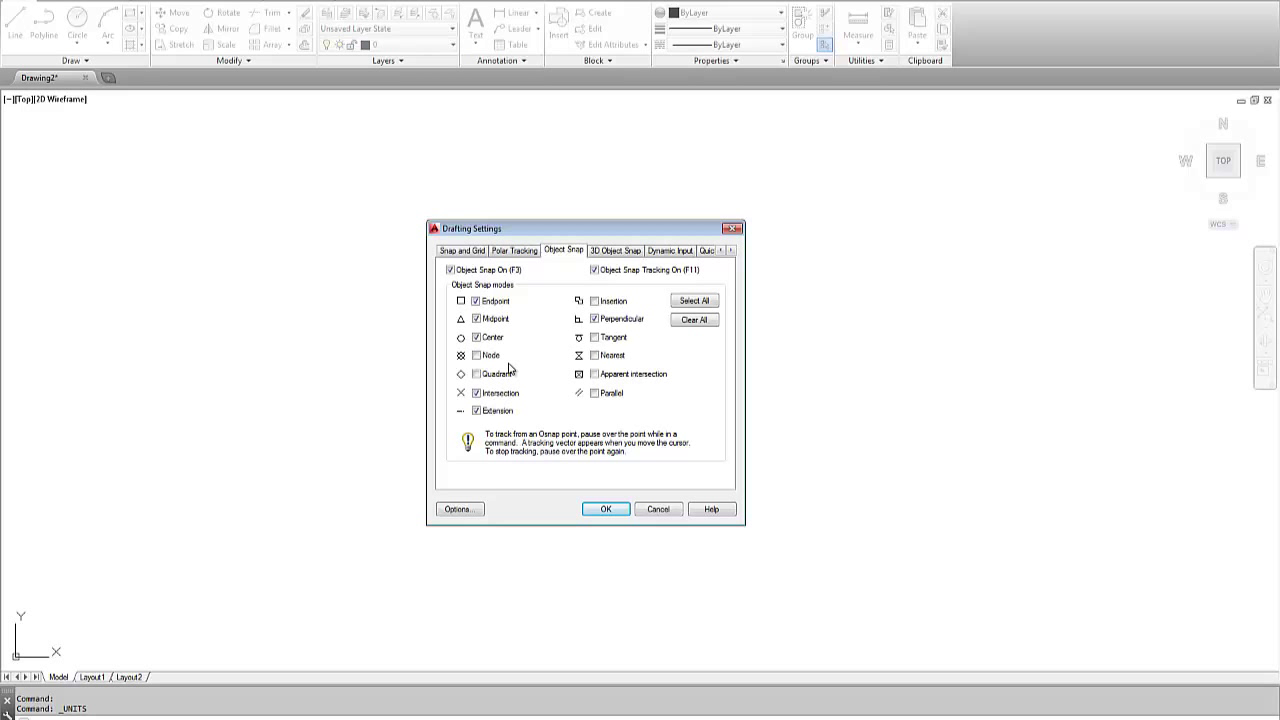
pyautogui.moveTo(478, 358)
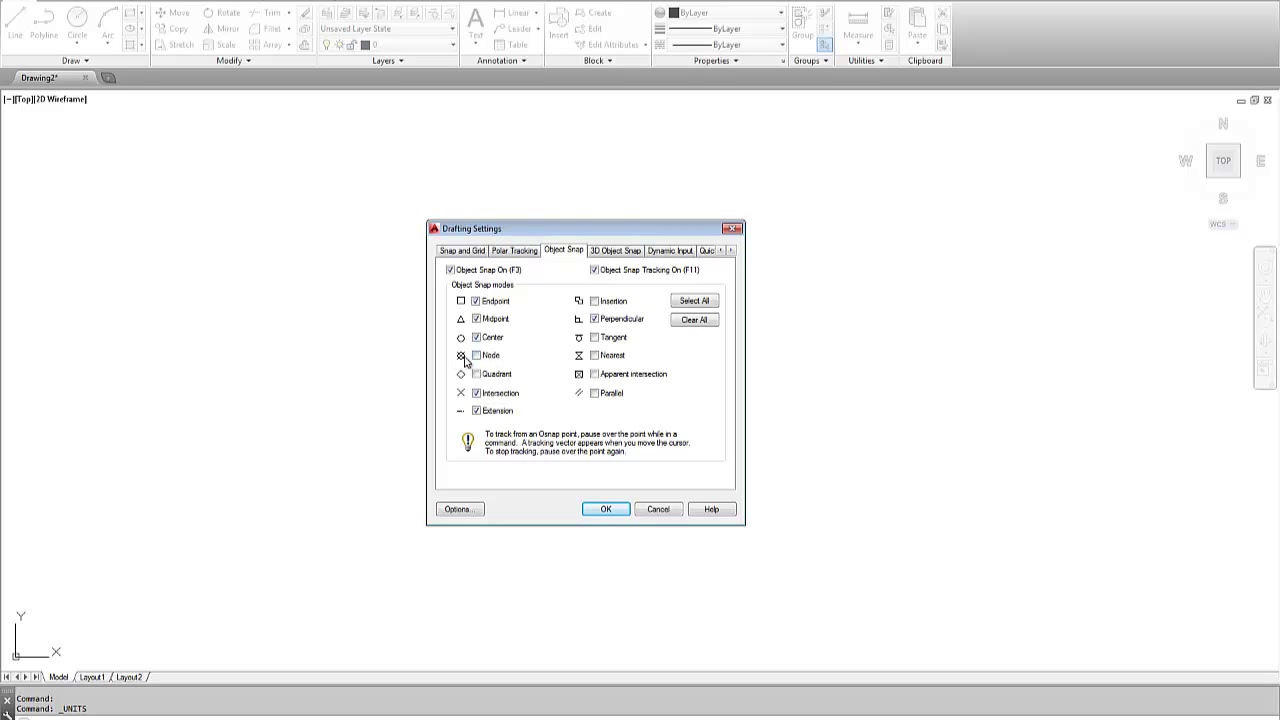
pyautogui.moveTo(476, 356)
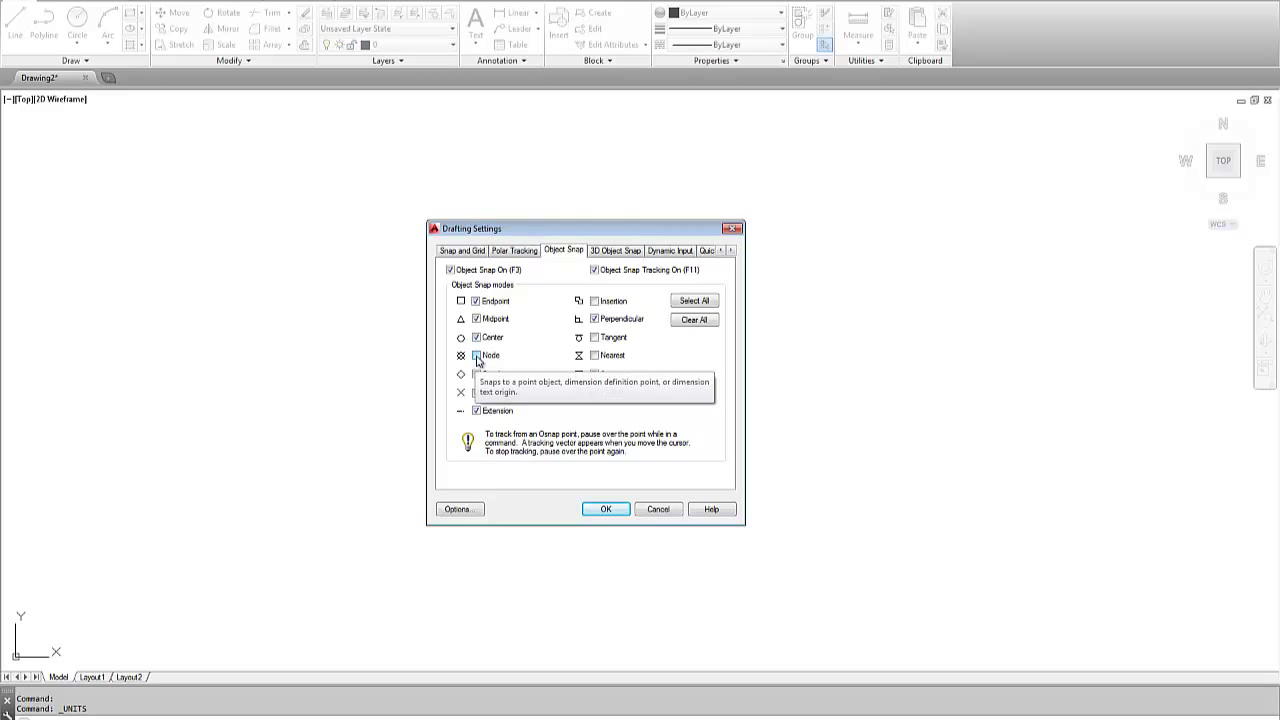
pyautogui.moveTo(472, 356)
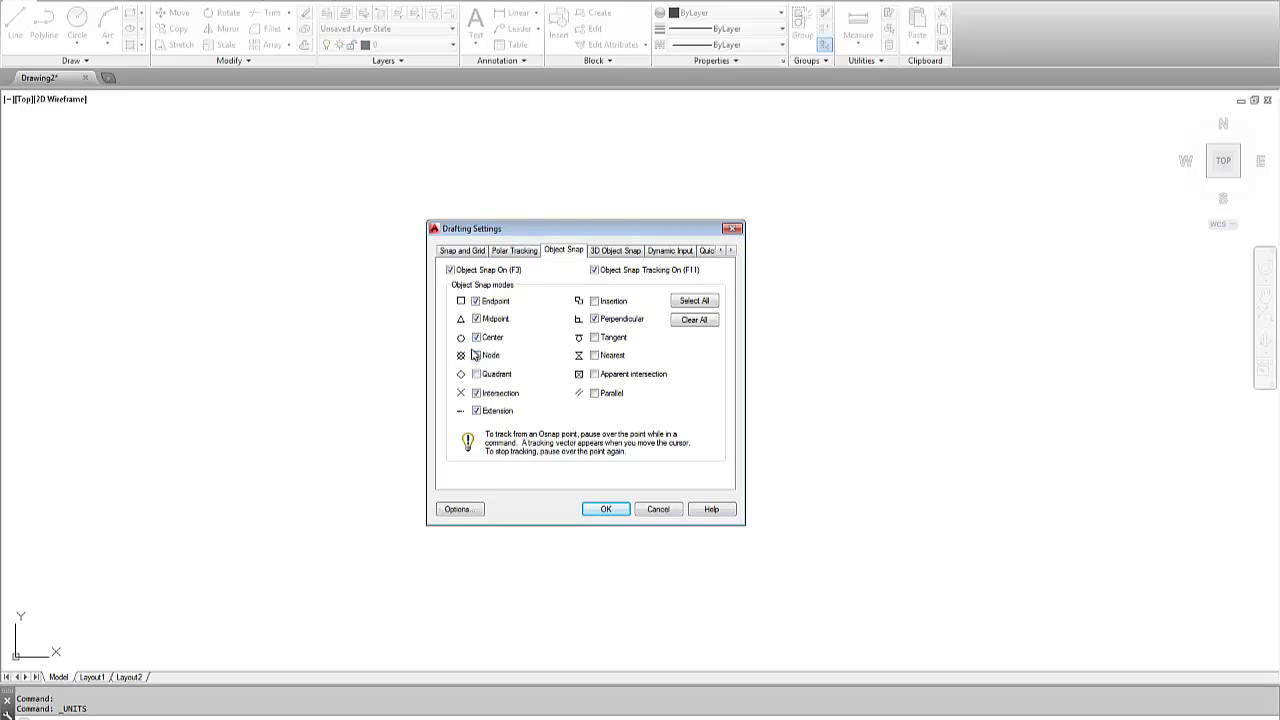
pyautogui.click(476, 356)
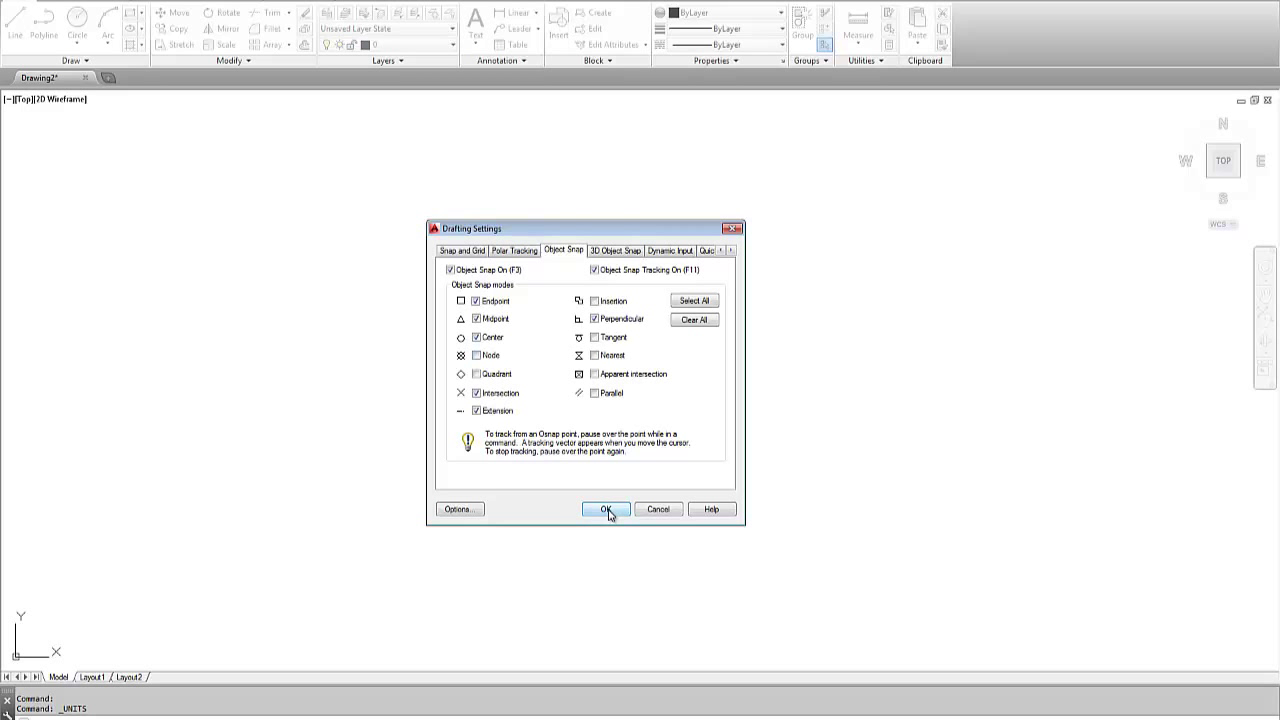
pyautogui.click(604, 510)
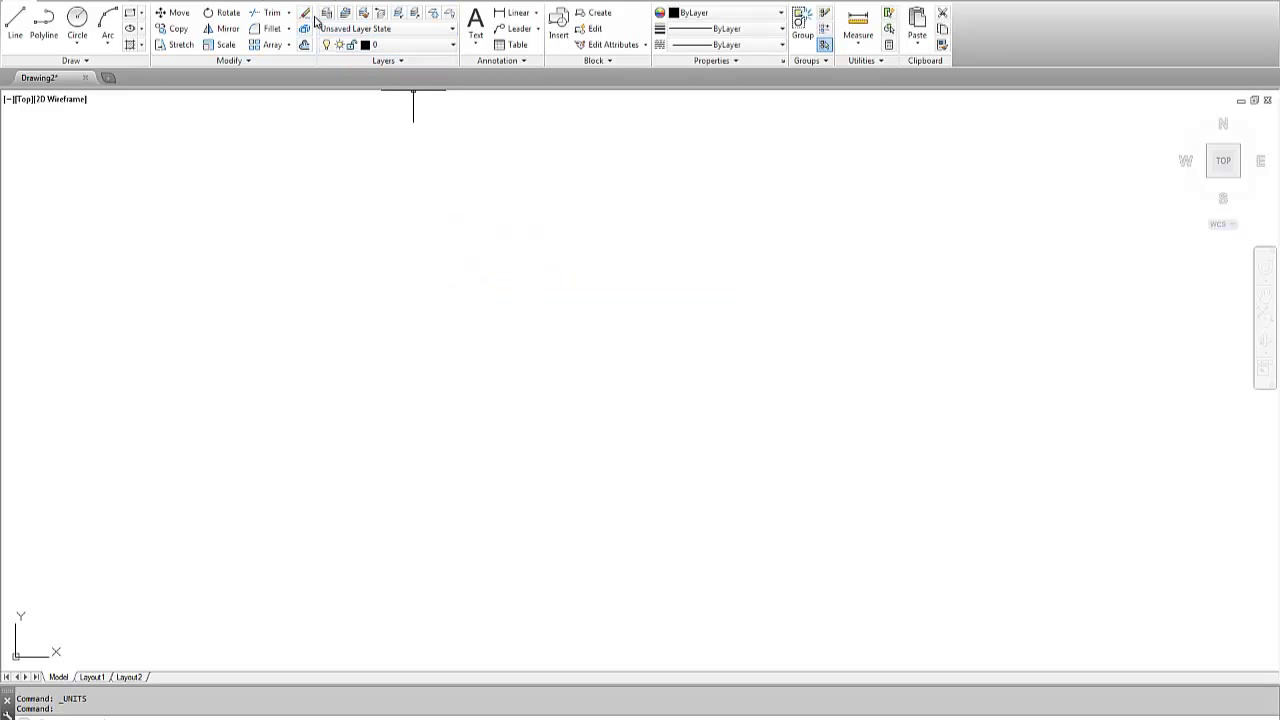
# Step: Create layers prop lines and easement, colour easement index 190, and close the layer manager
pyautogui.click(326, 18)
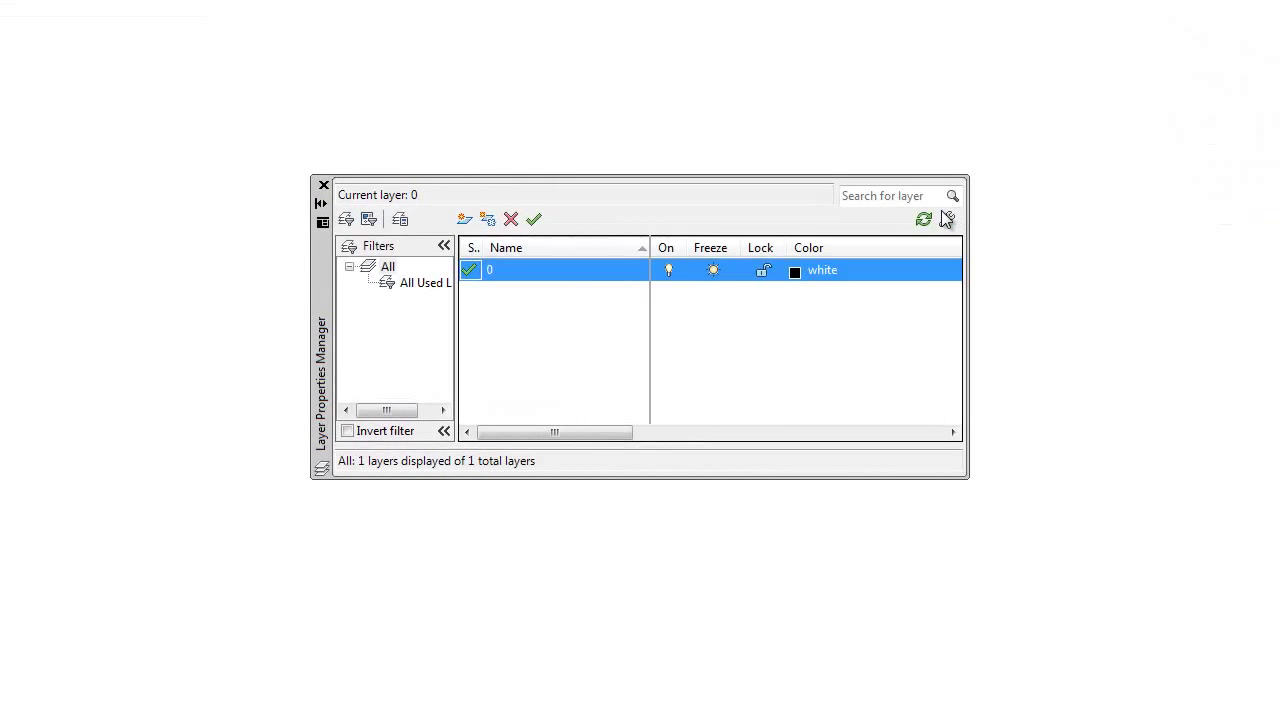
pyautogui.moveTo(784, 478)
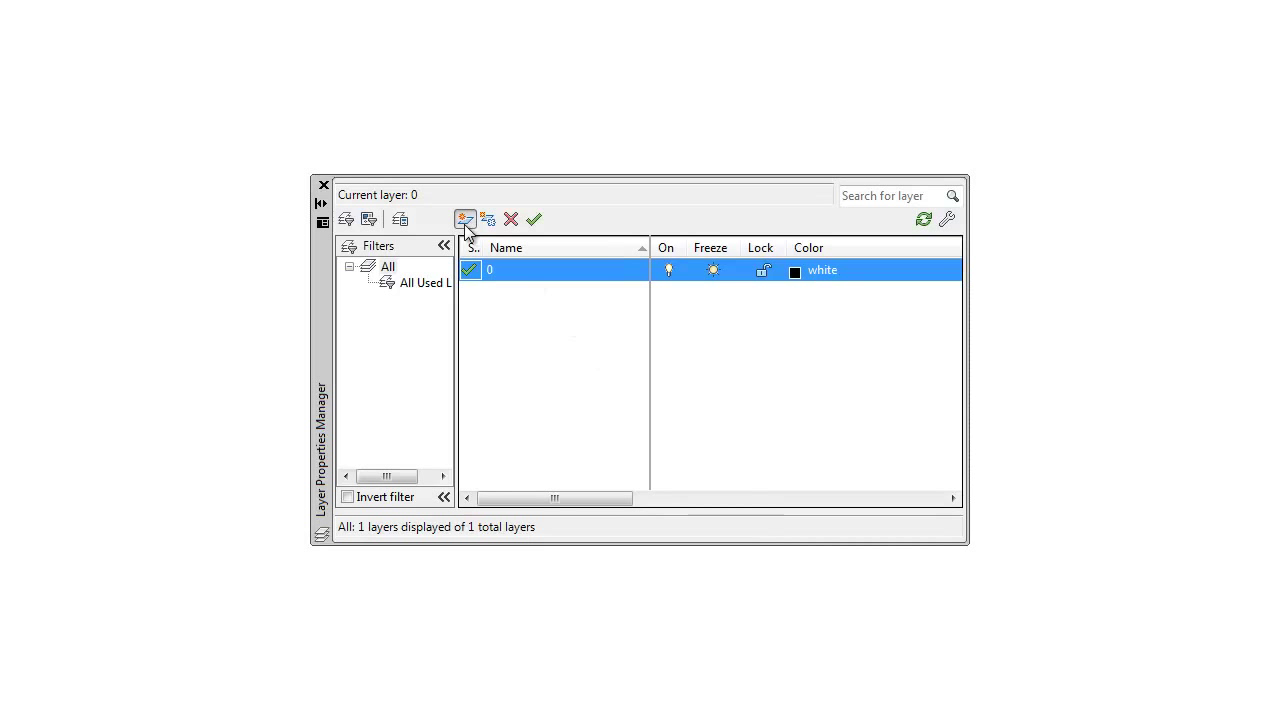
pyautogui.click(464, 218)
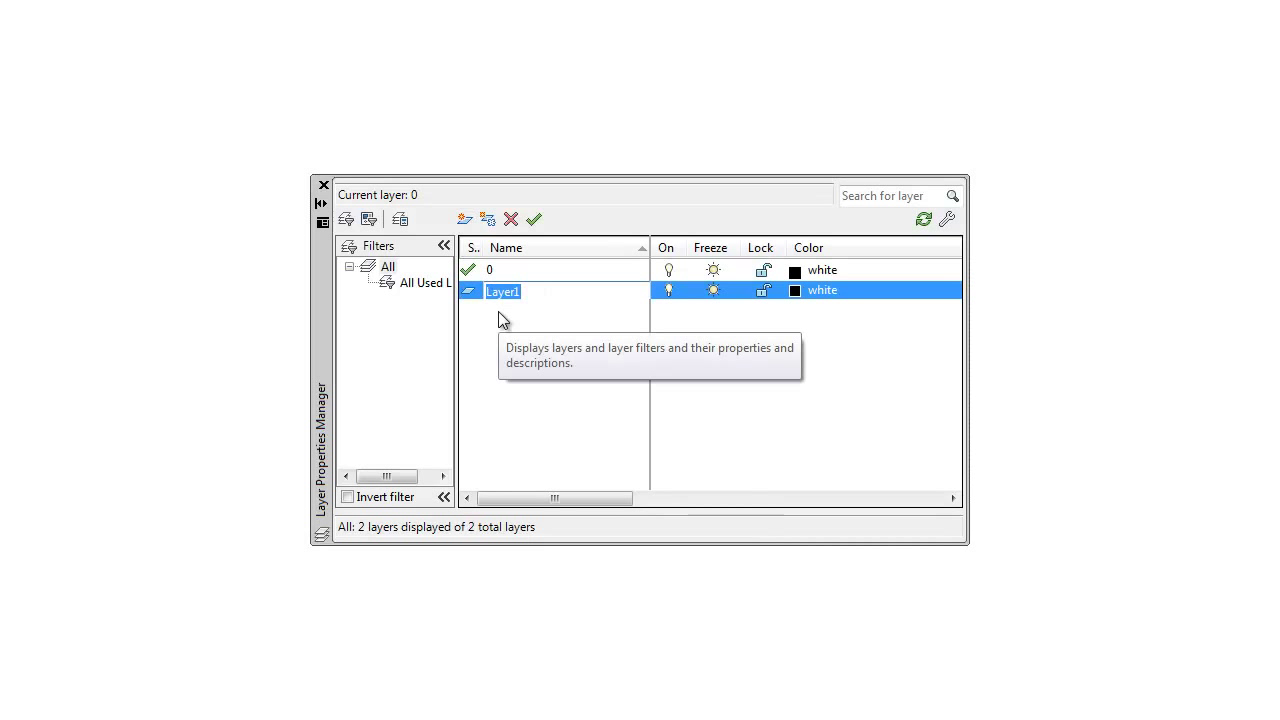
pyautogui.write('prop lines')
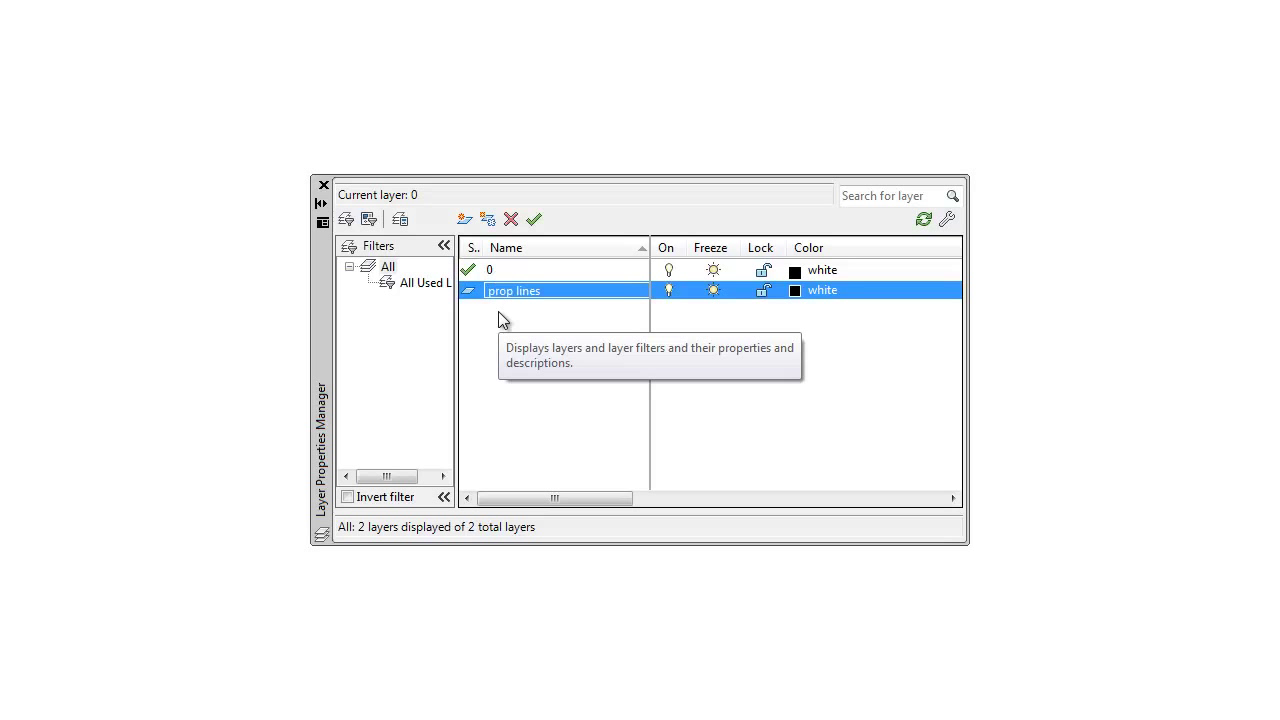
pyautogui.click(346, 218)
pyautogui.write('easement')
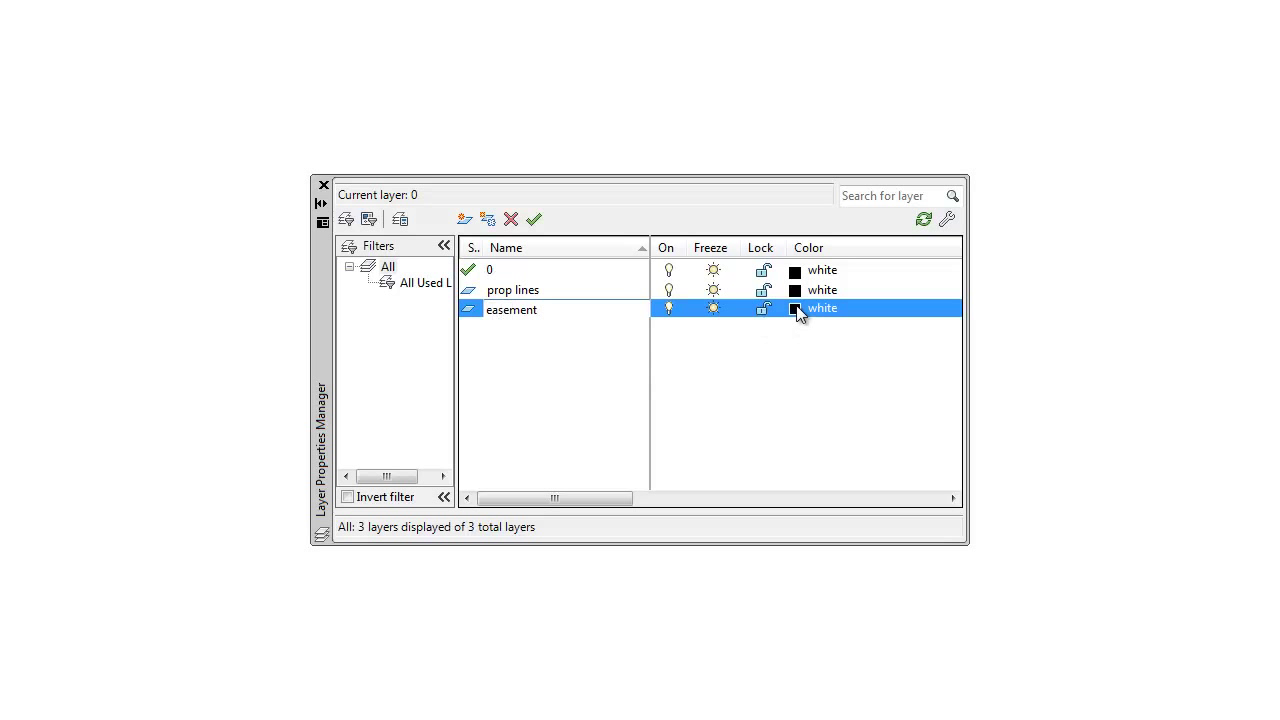
pyautogui.click(796, 308)
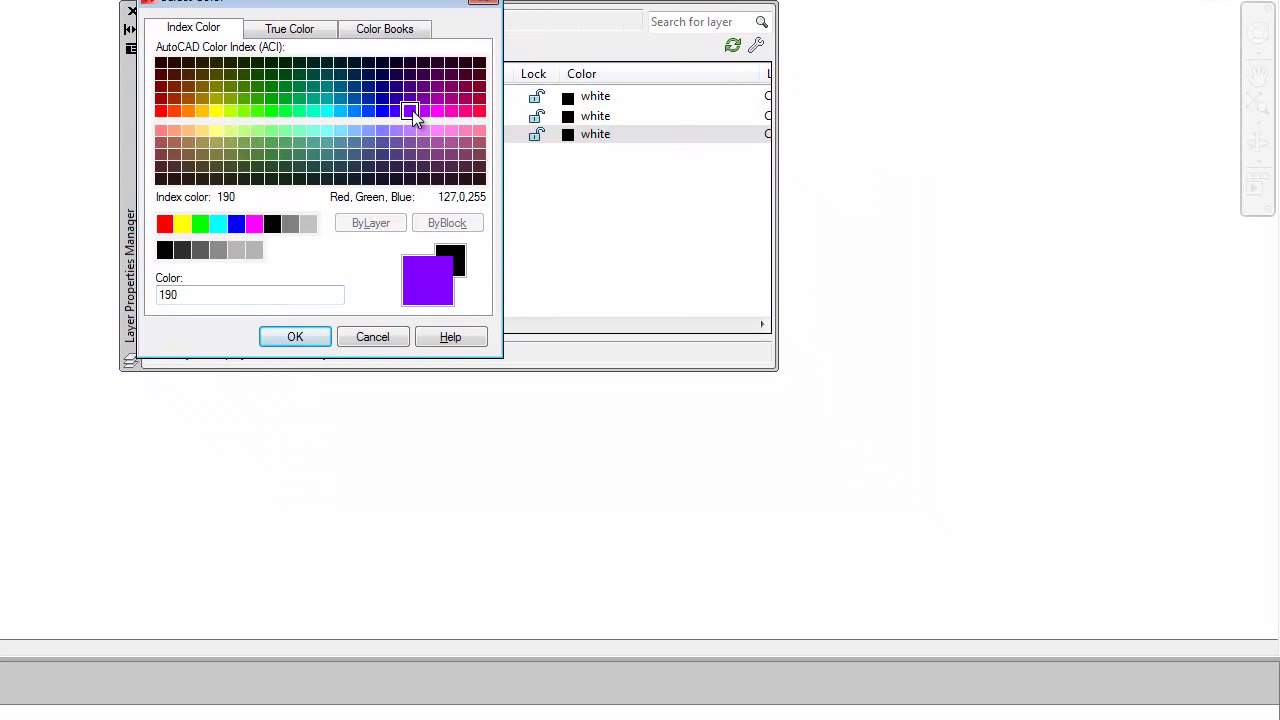
pyautogui.click(294, 336)
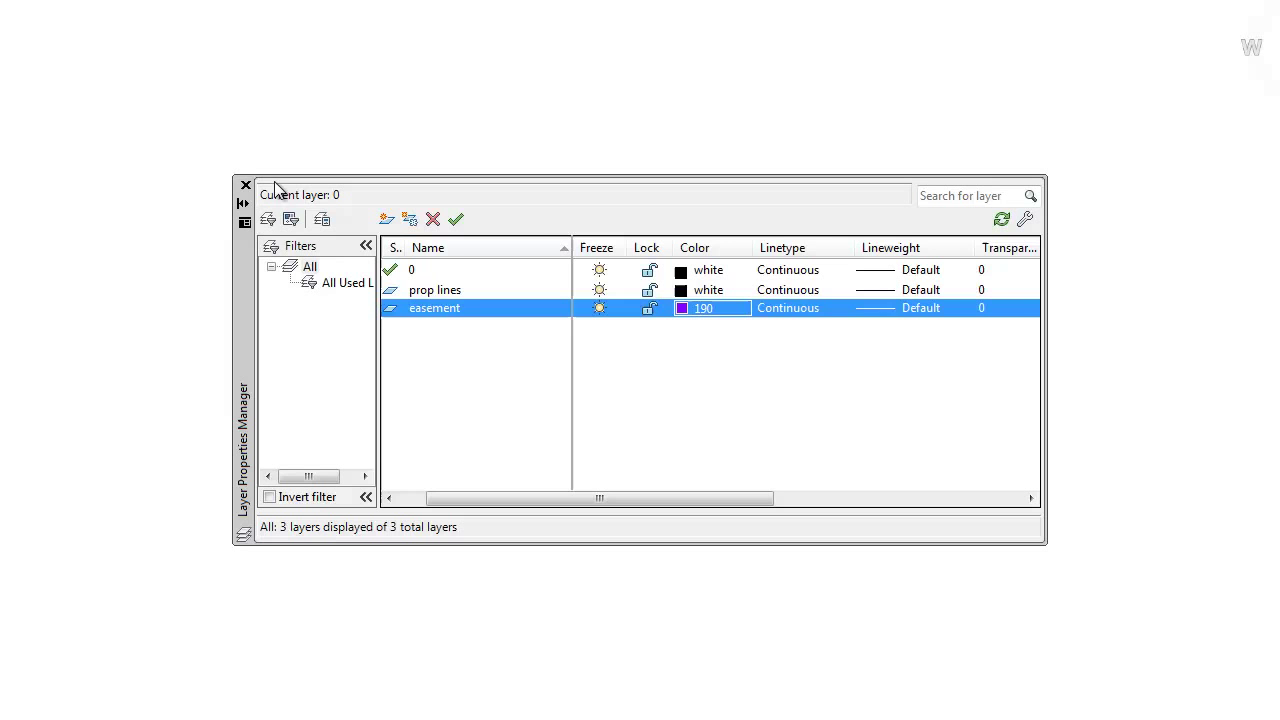
pyautogui.click(244, 184)
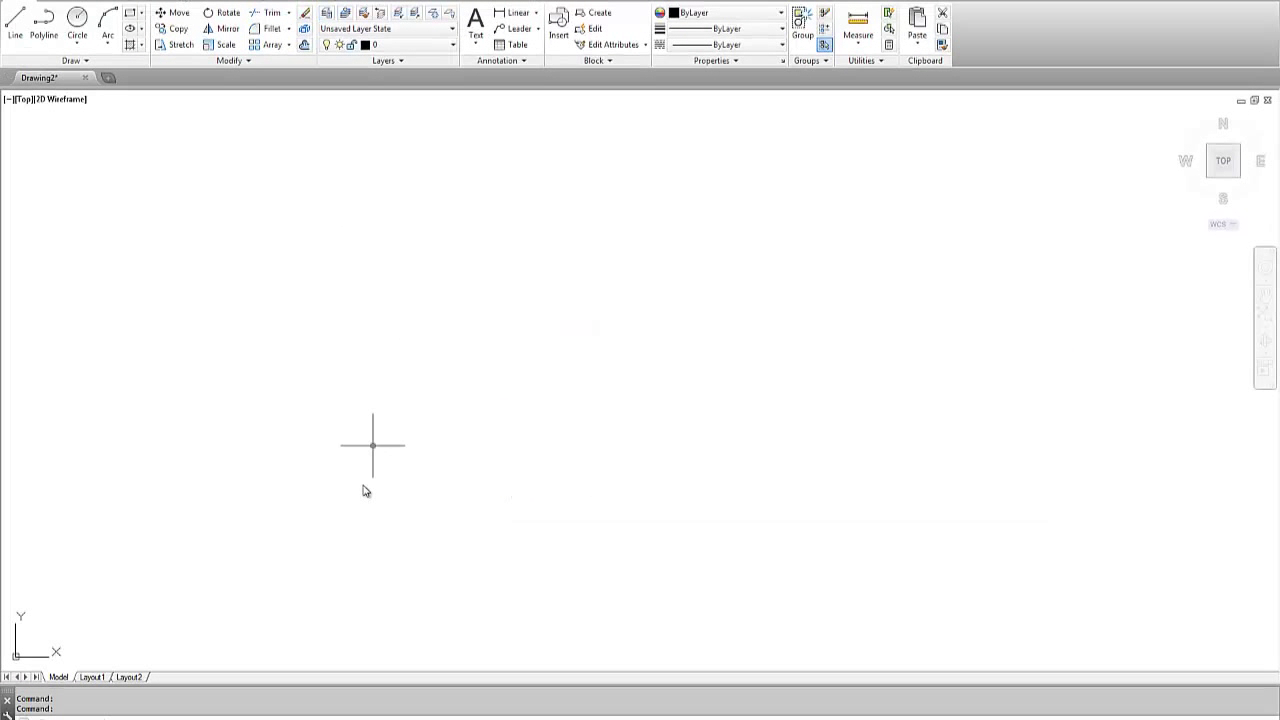
pyautogui.moveTo(372, 510)
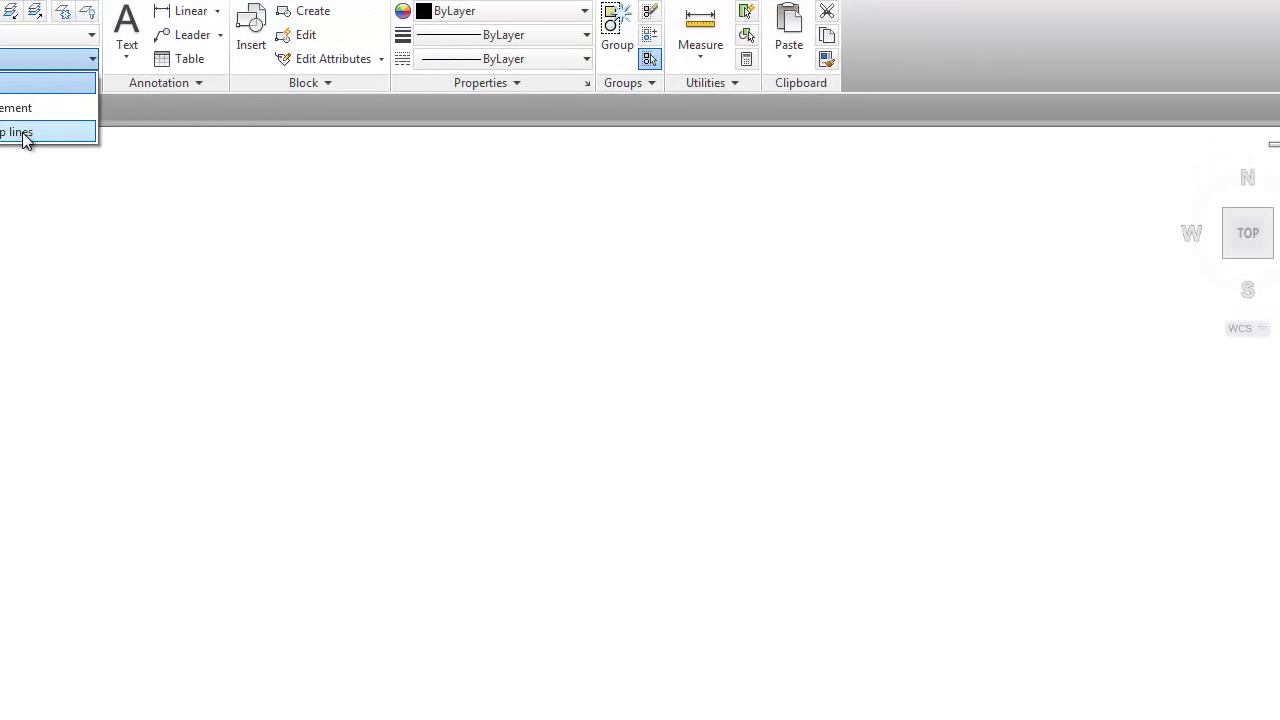
# Step: Make prop lines current, discard the mistaken line entry, and restart the LINE command
pyautogui.click(20, 132)
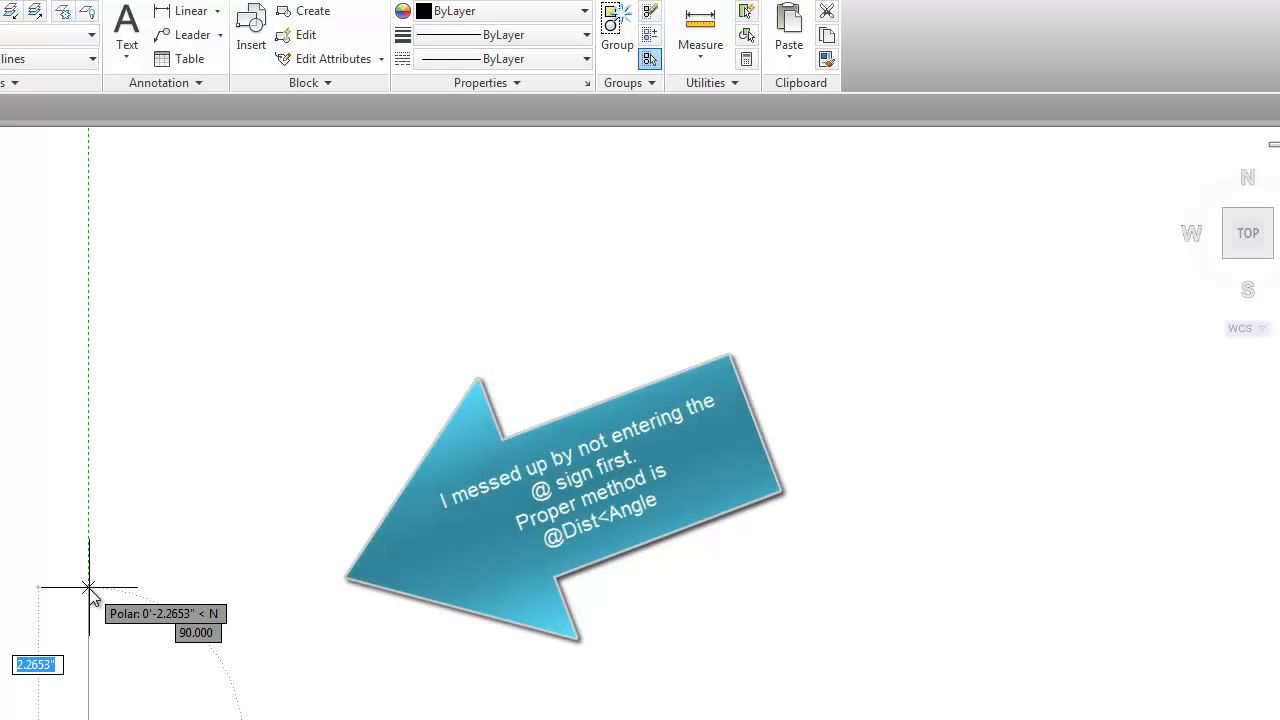
pyautogui.write('15')
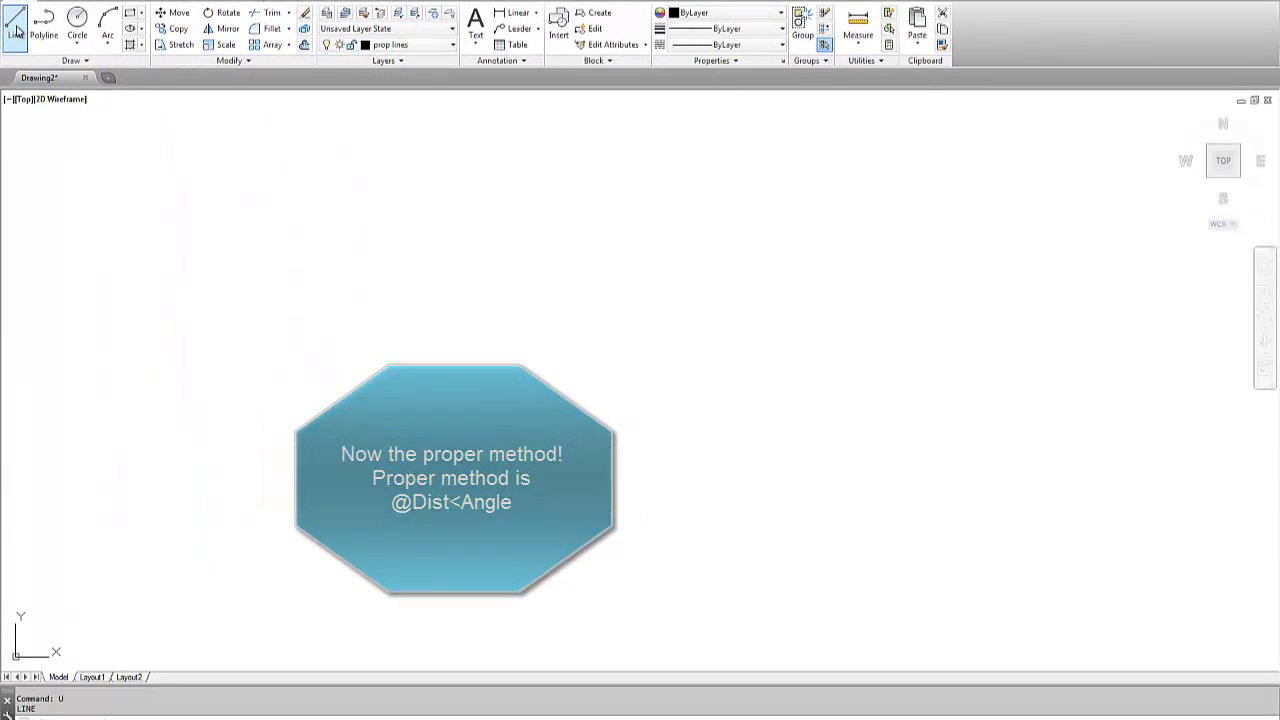
pyautogui.click(12, 22)
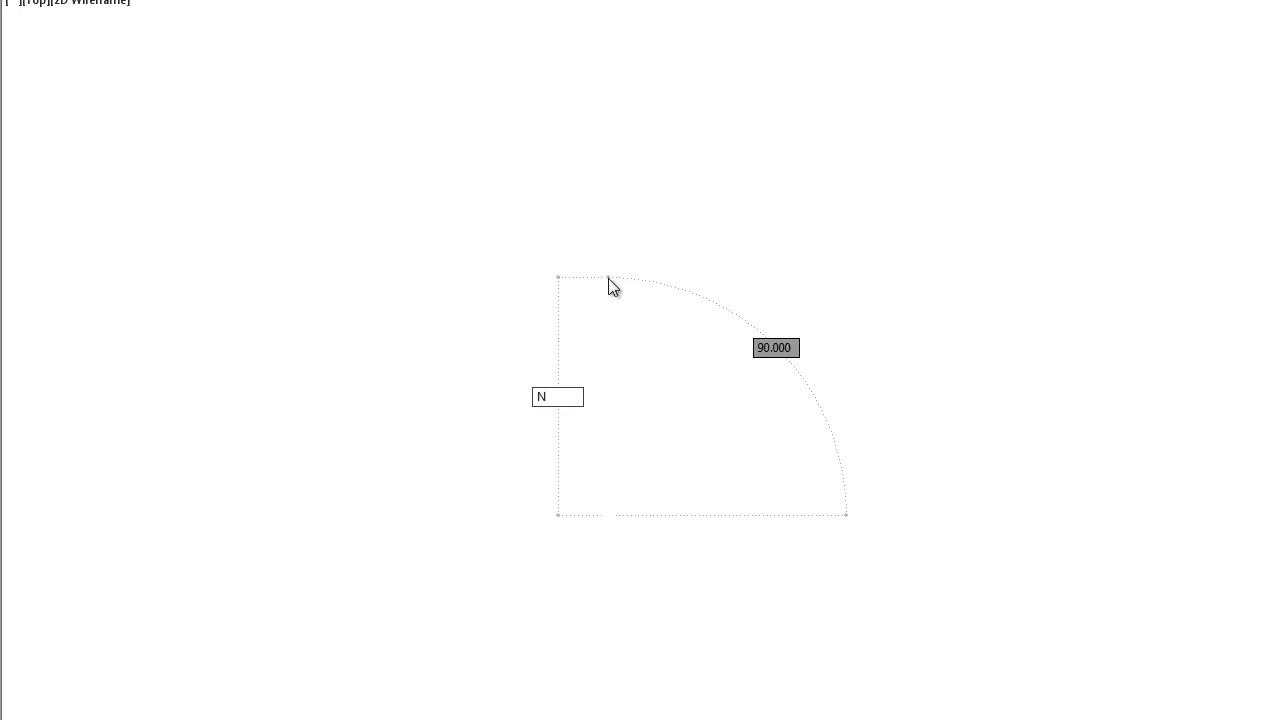
# Step: Enter the bearing N30d20'30" (approx.) into the line's angle field with 90.000 distance
pyautogui.write('30d')
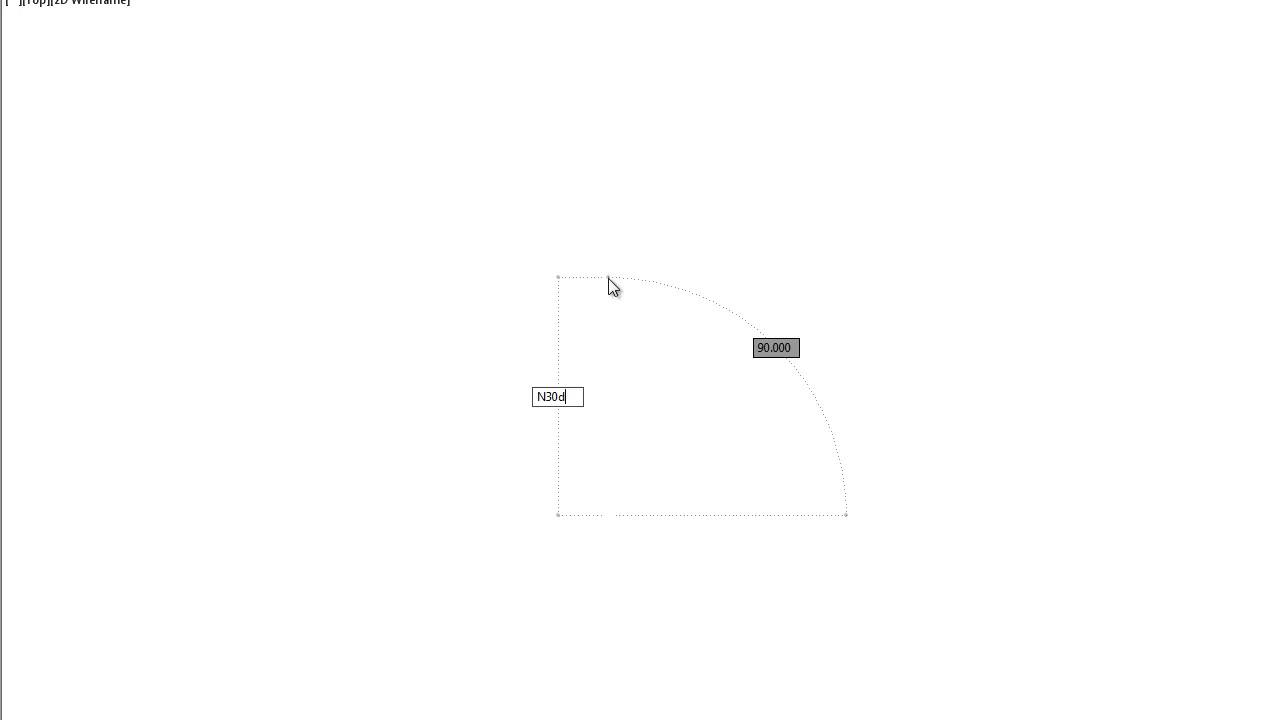
pyautogui.write('20')
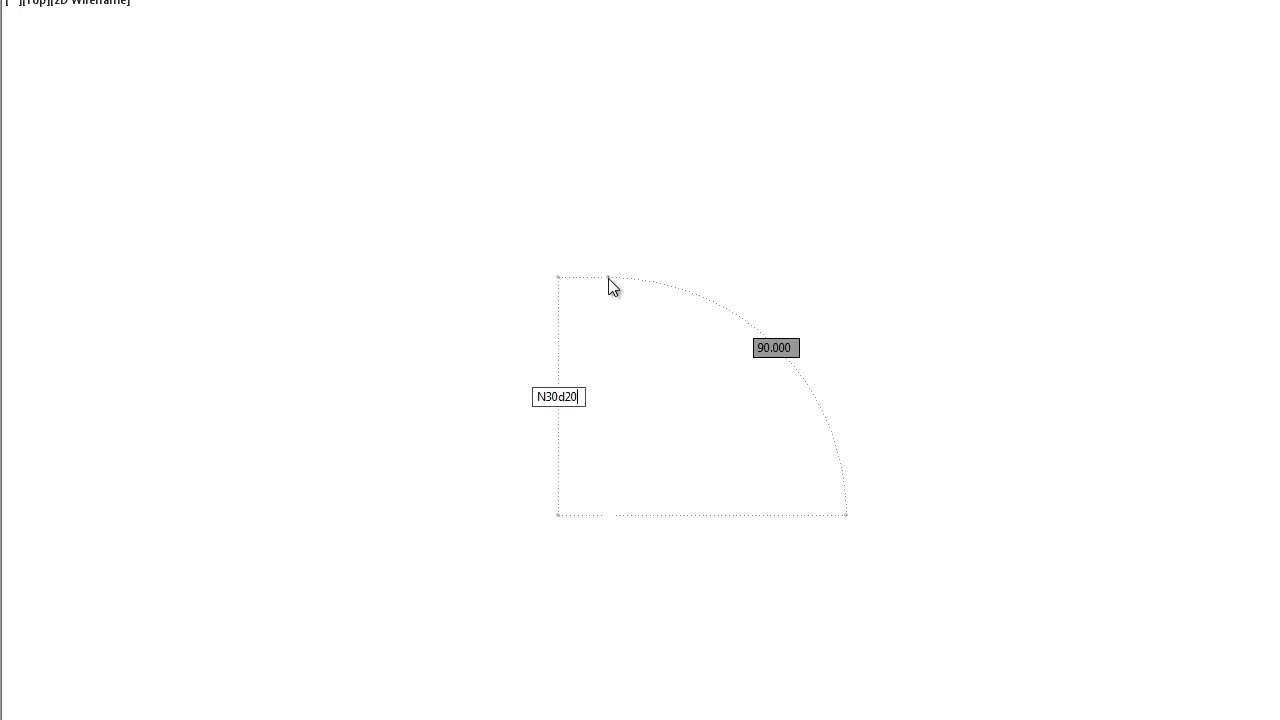
pyautogui.write("'")
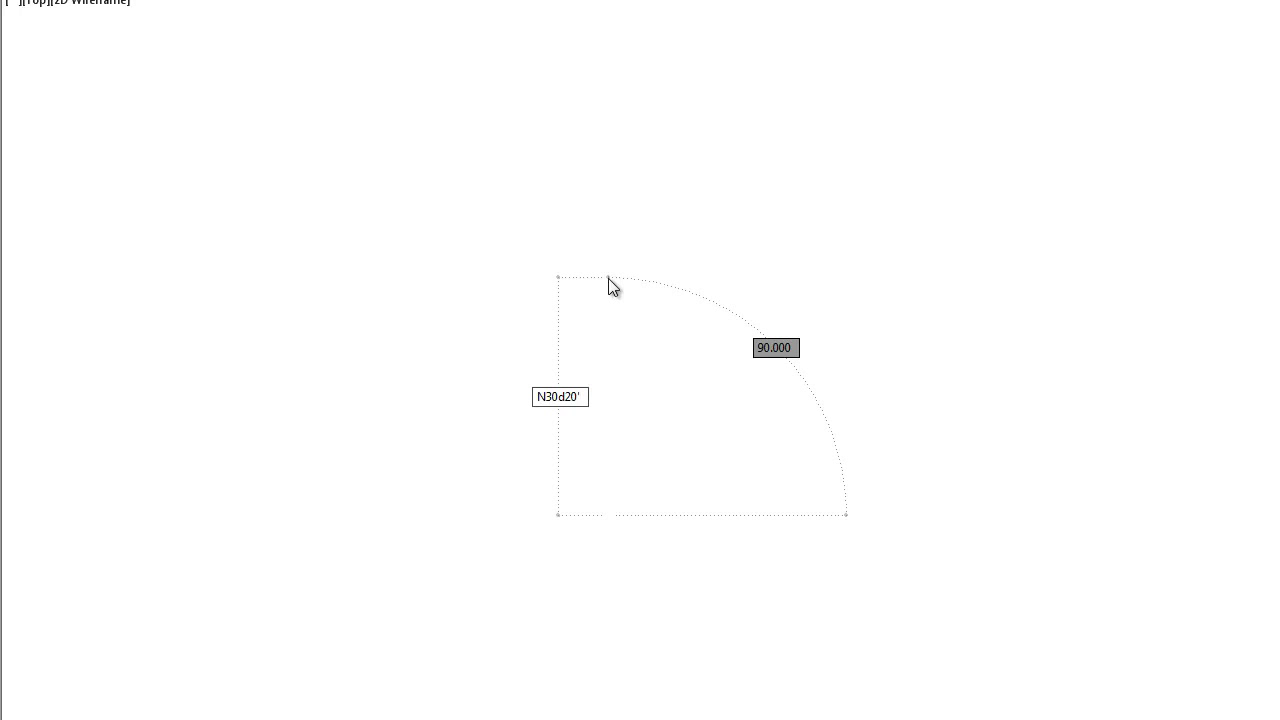
pyautogui.write('30')
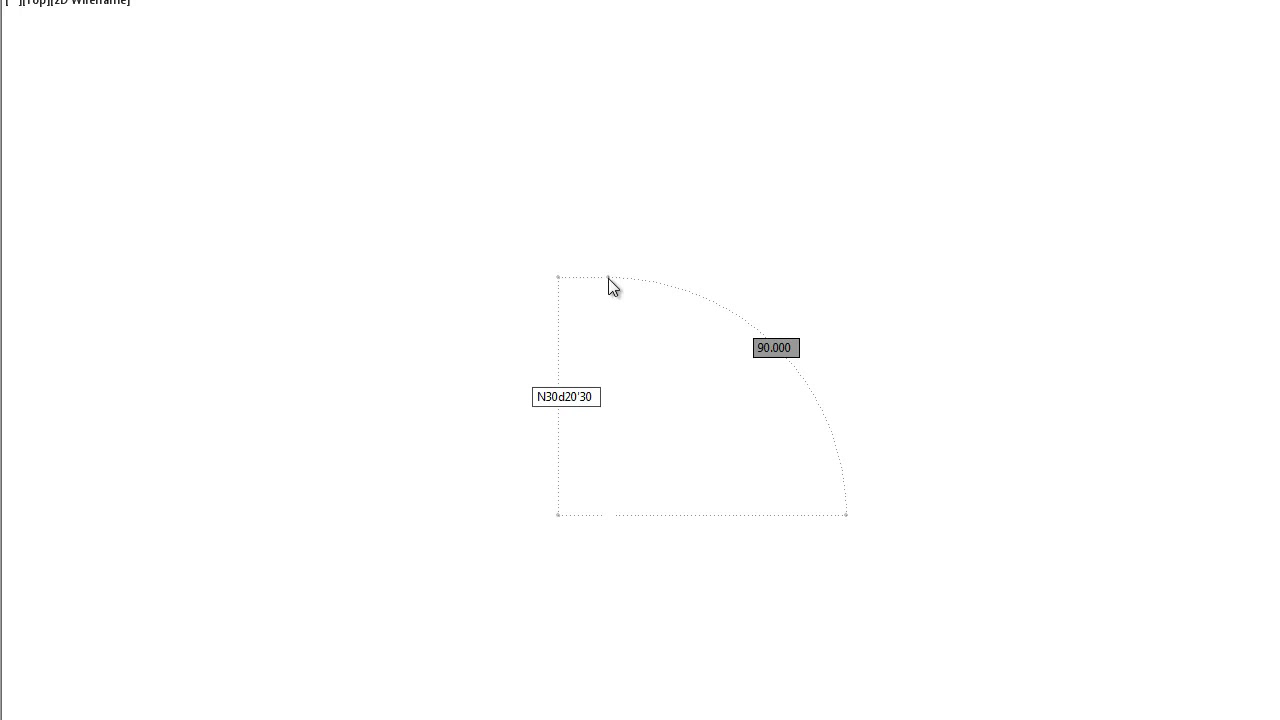
pyautogui.write('15"E')
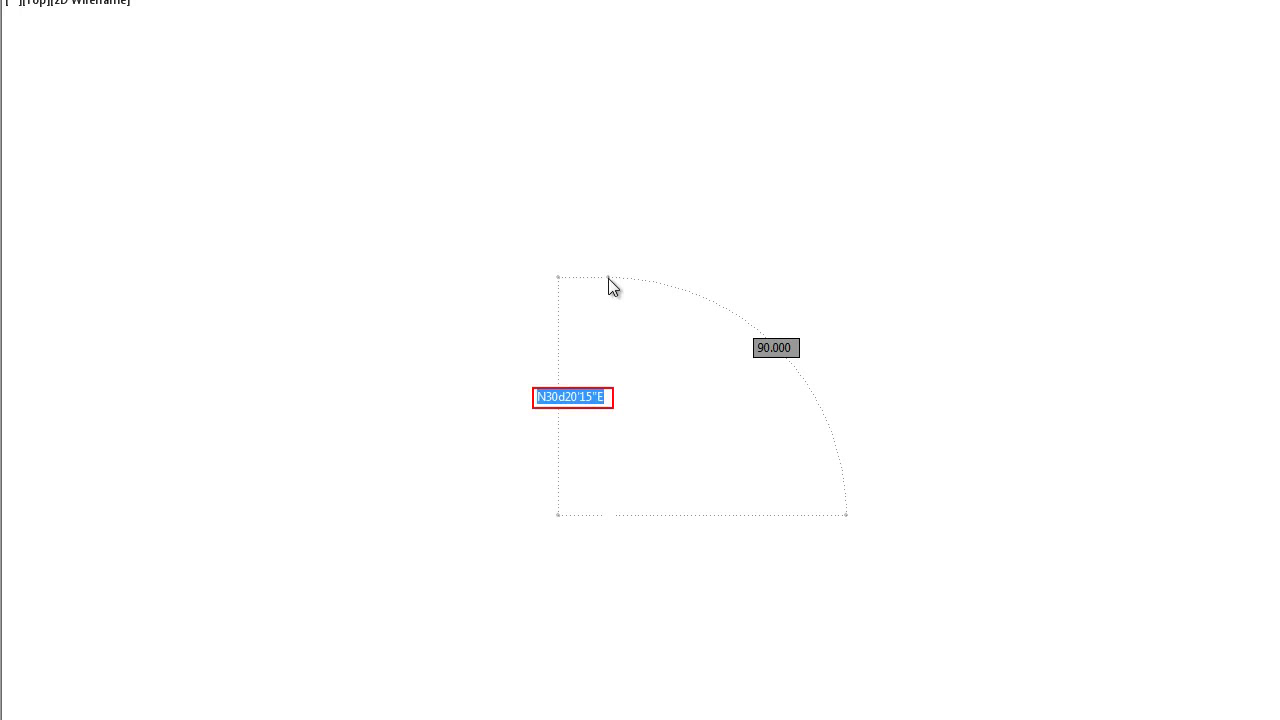
pyautogui.moveTo(568, 564)
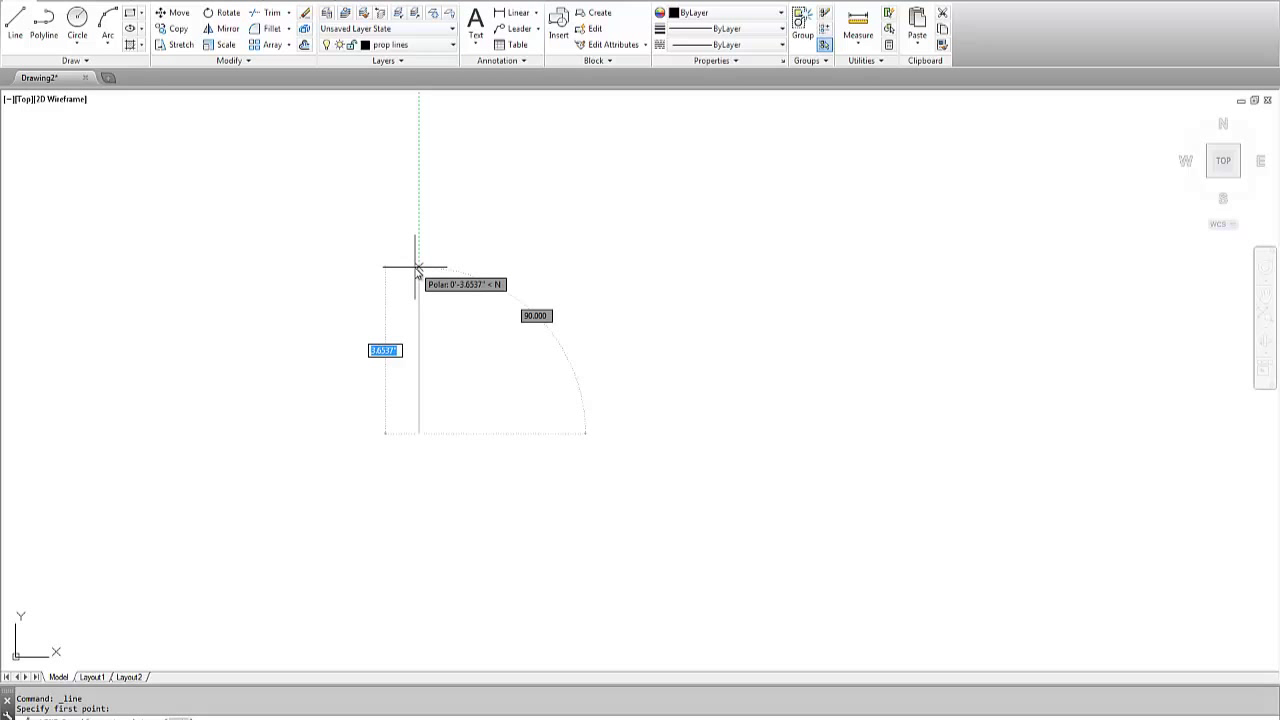
# Step: Draw the first line from the origin, 150 long on a N30d2... easterly bearing
pyautogui.write("150'")
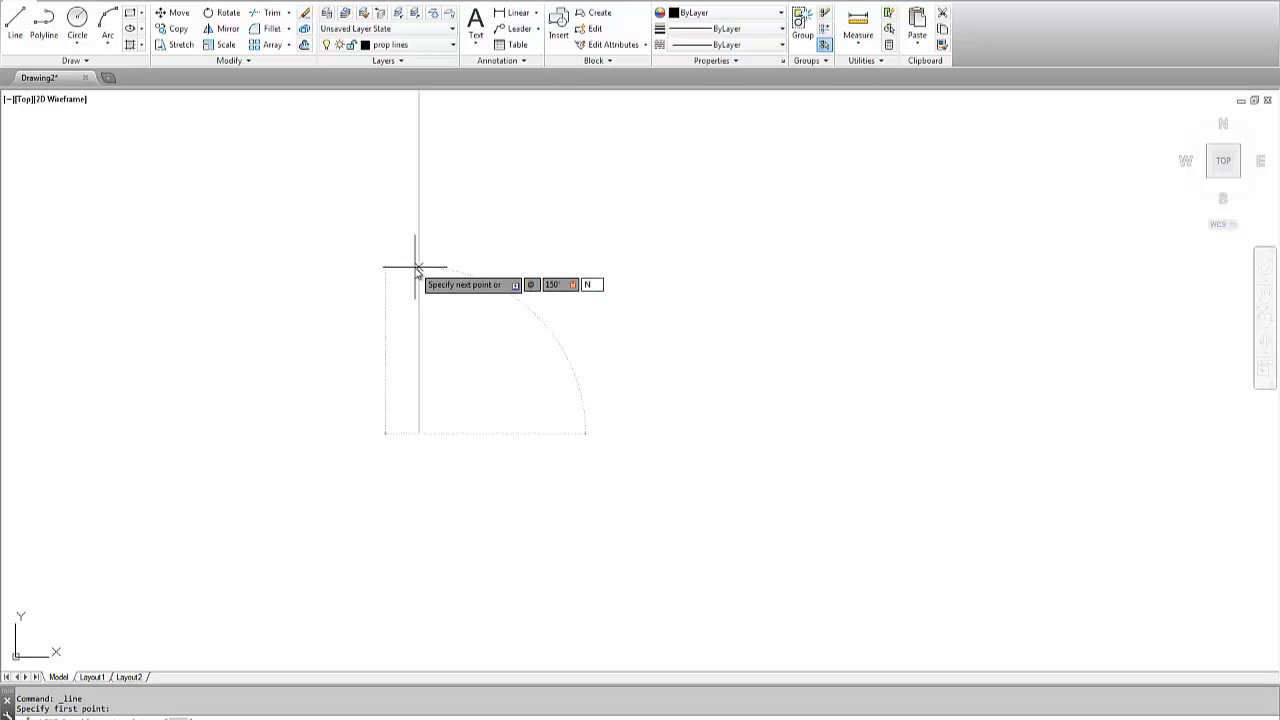
pyautogui.write('30d')
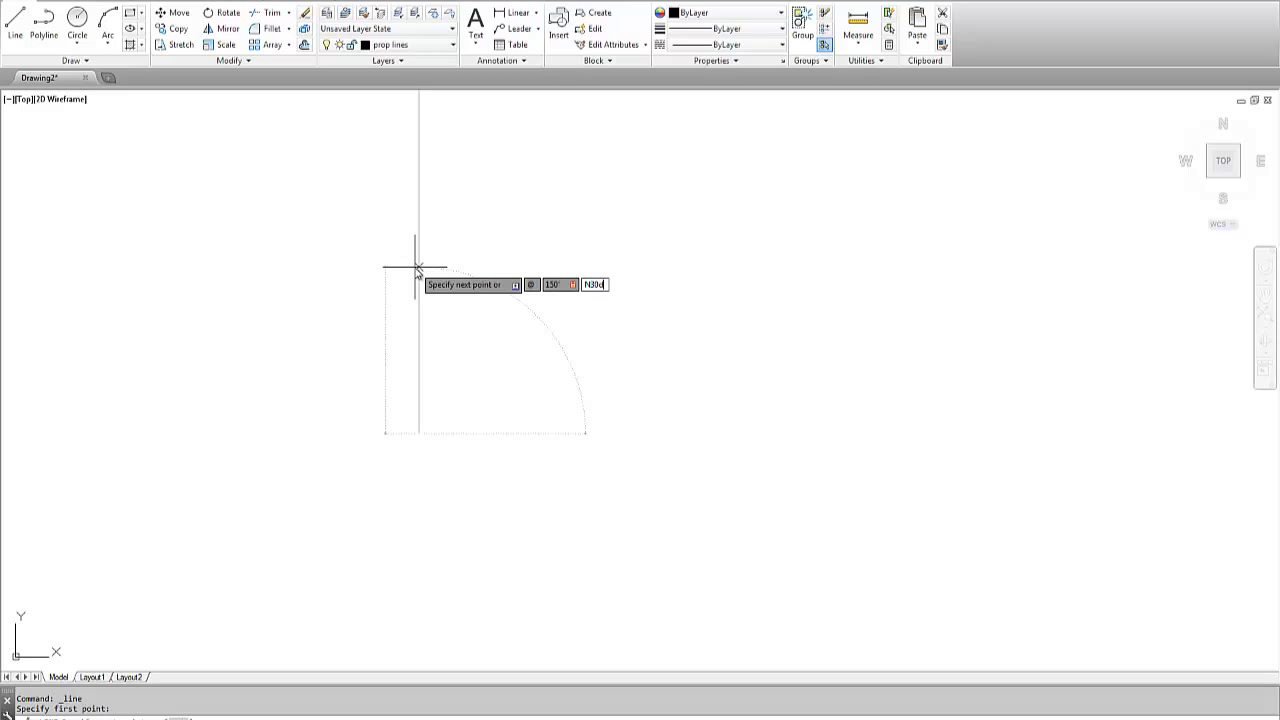
pyautogui.write('2')
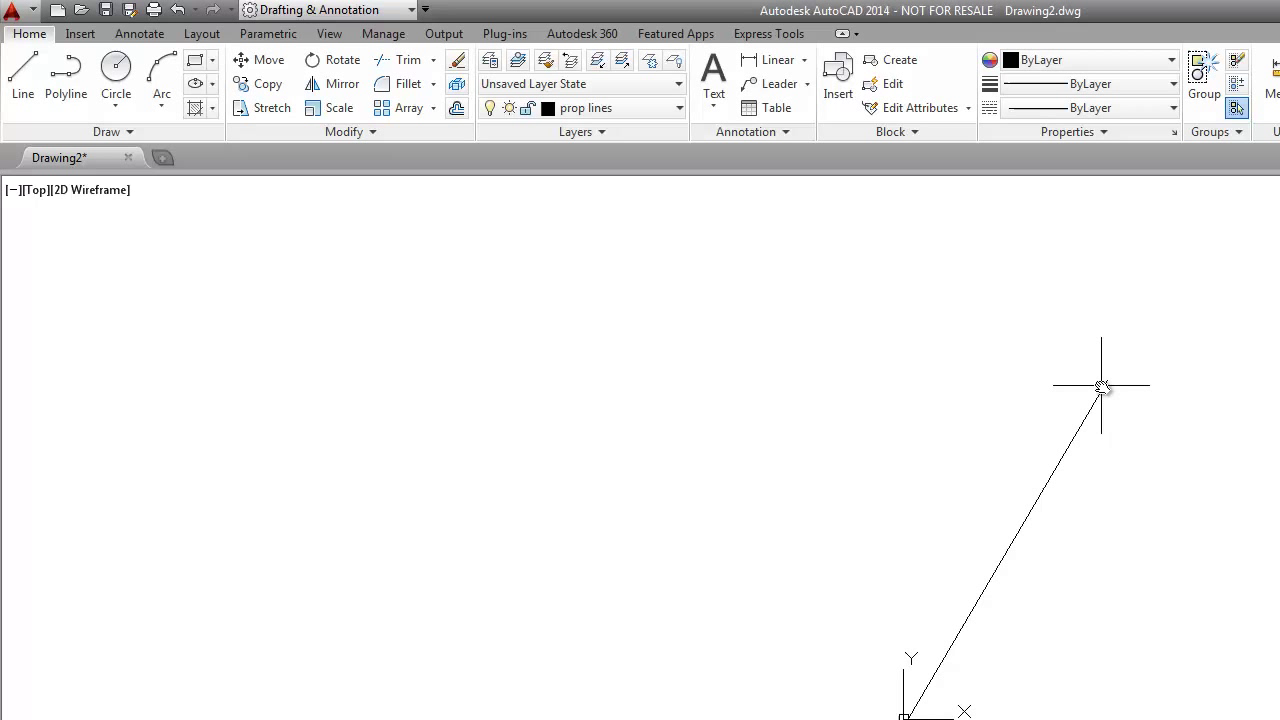
pyautogui.moveTo(1100, 384)
pyautogui.write('@')
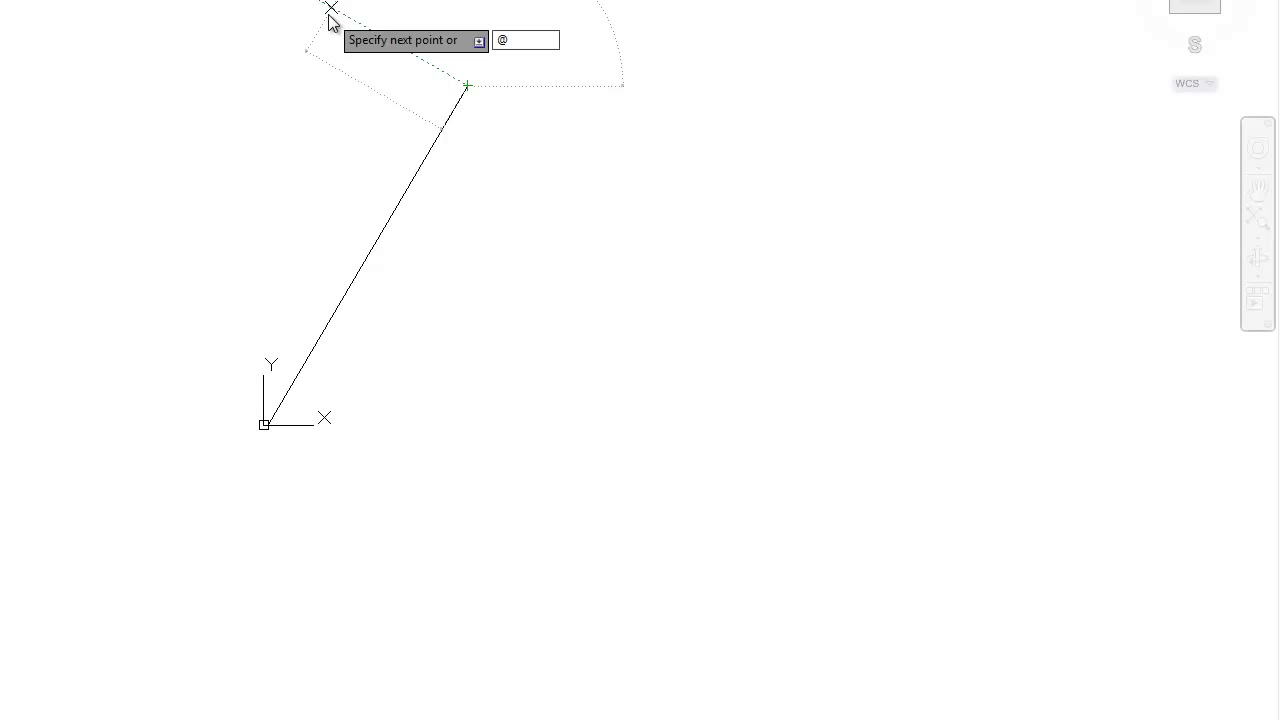
pyautogui.write('200.5')
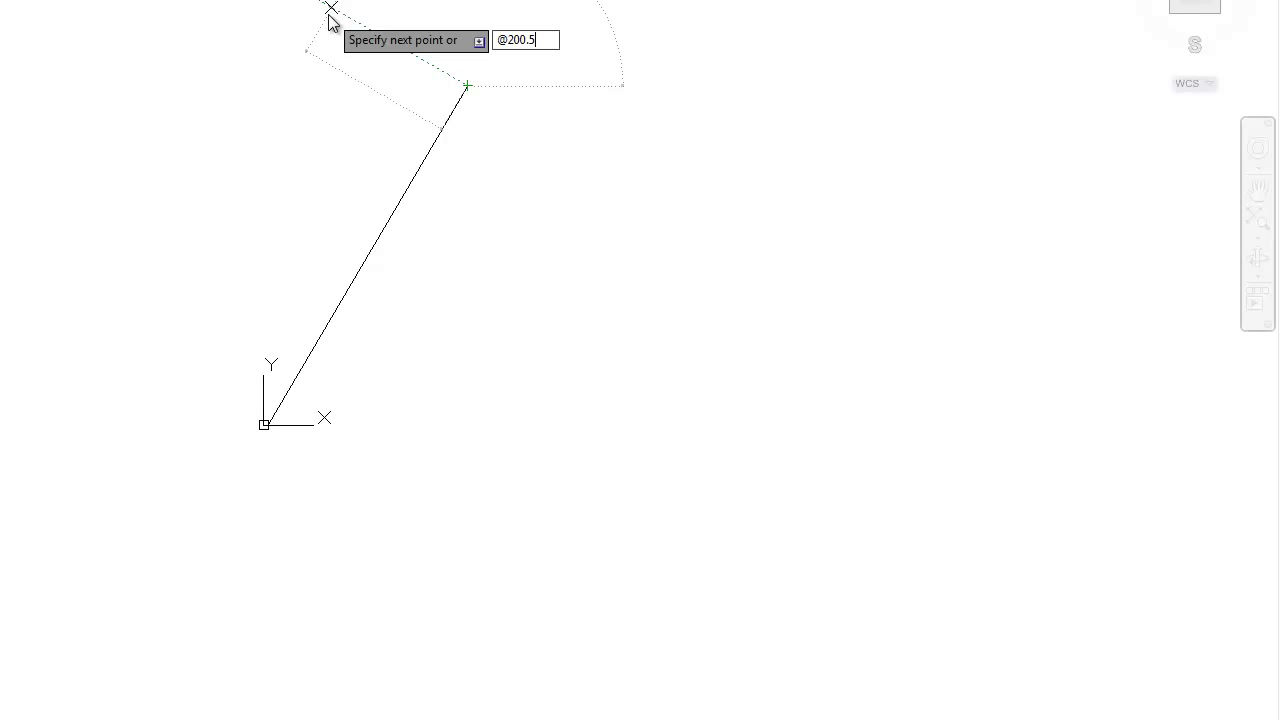
pyautogui.press('Tab')
pyautogui.write('n')
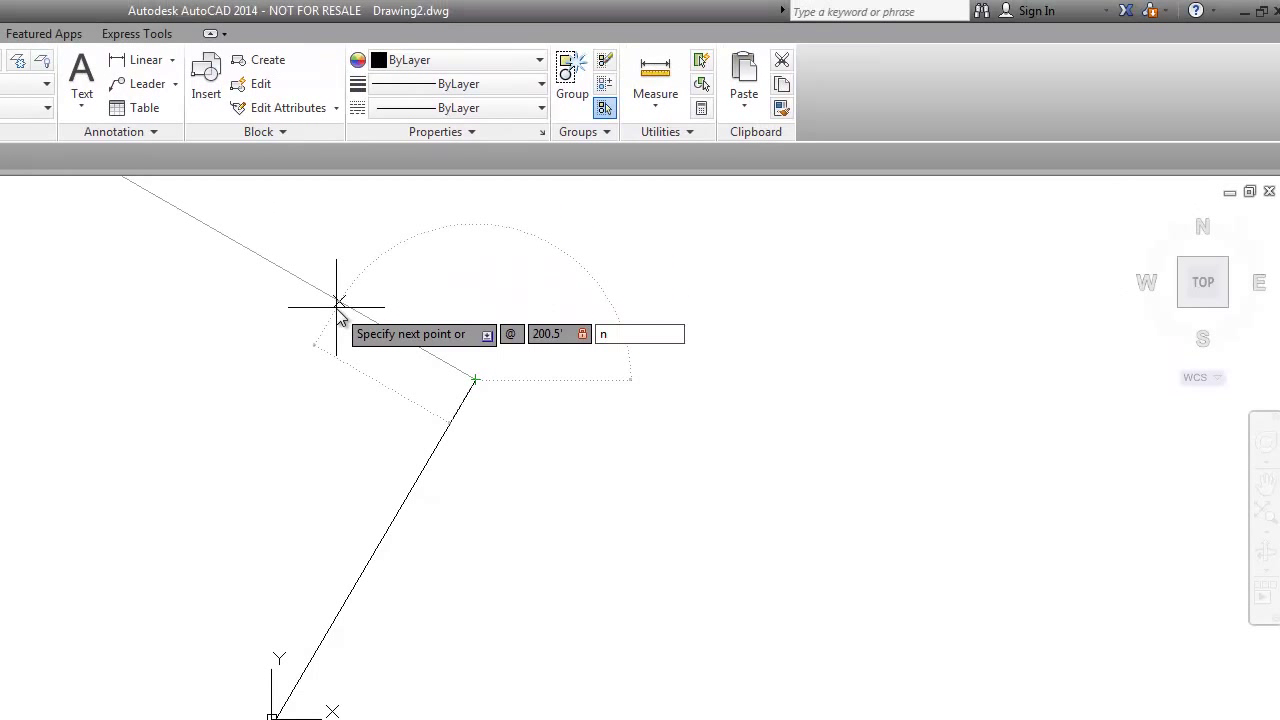
pyautogui.write('48d')
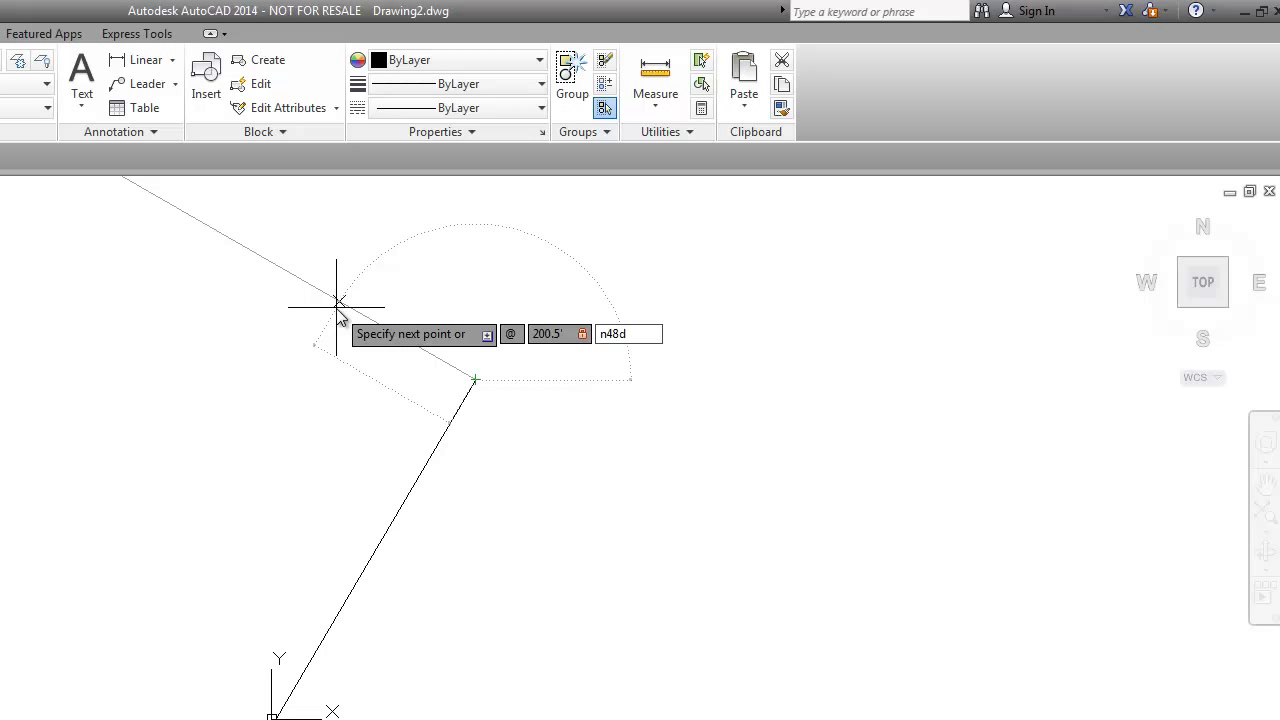
pyautogui.write('38')
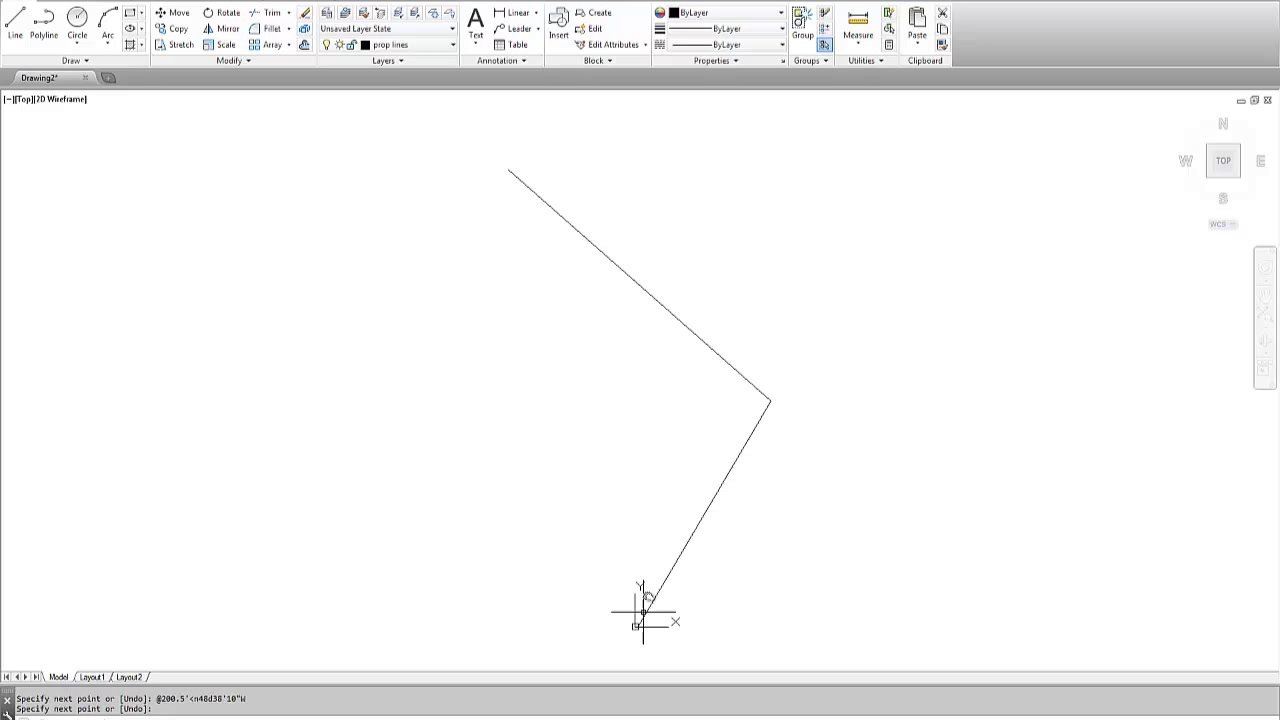
pyautogui.moveTo(548, 222)
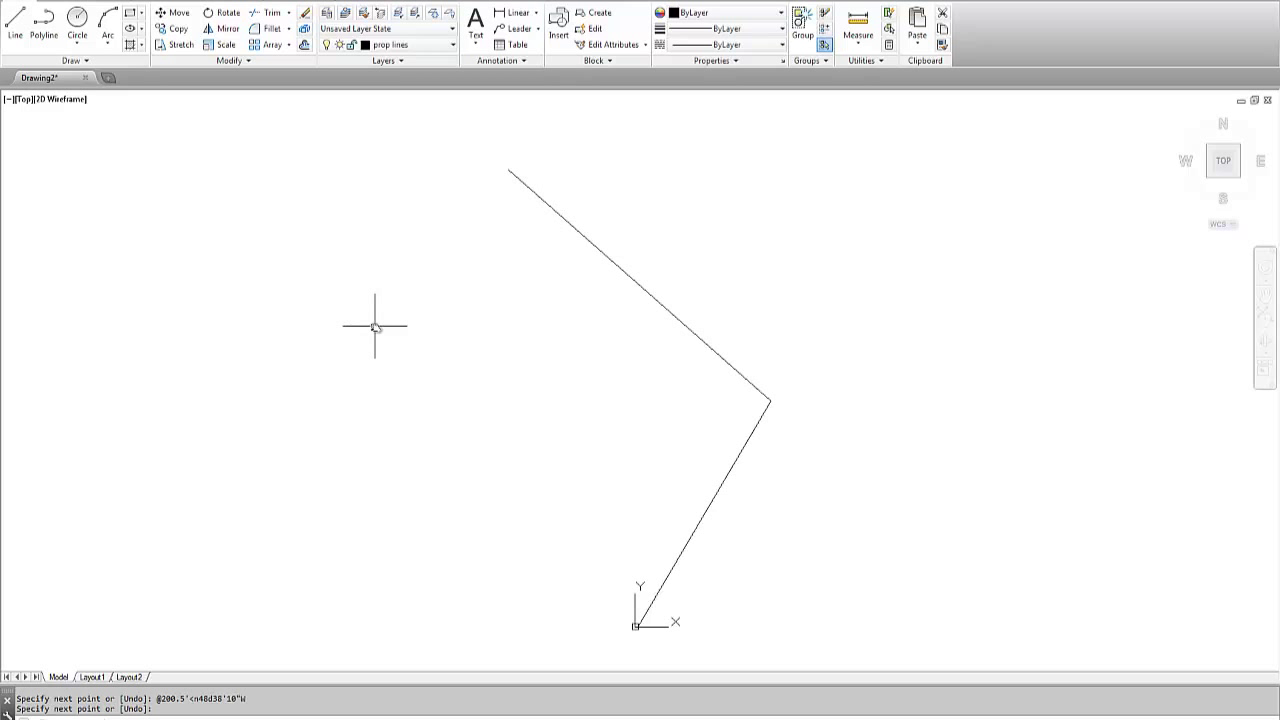
pyautogui.moveTo(468, 184)
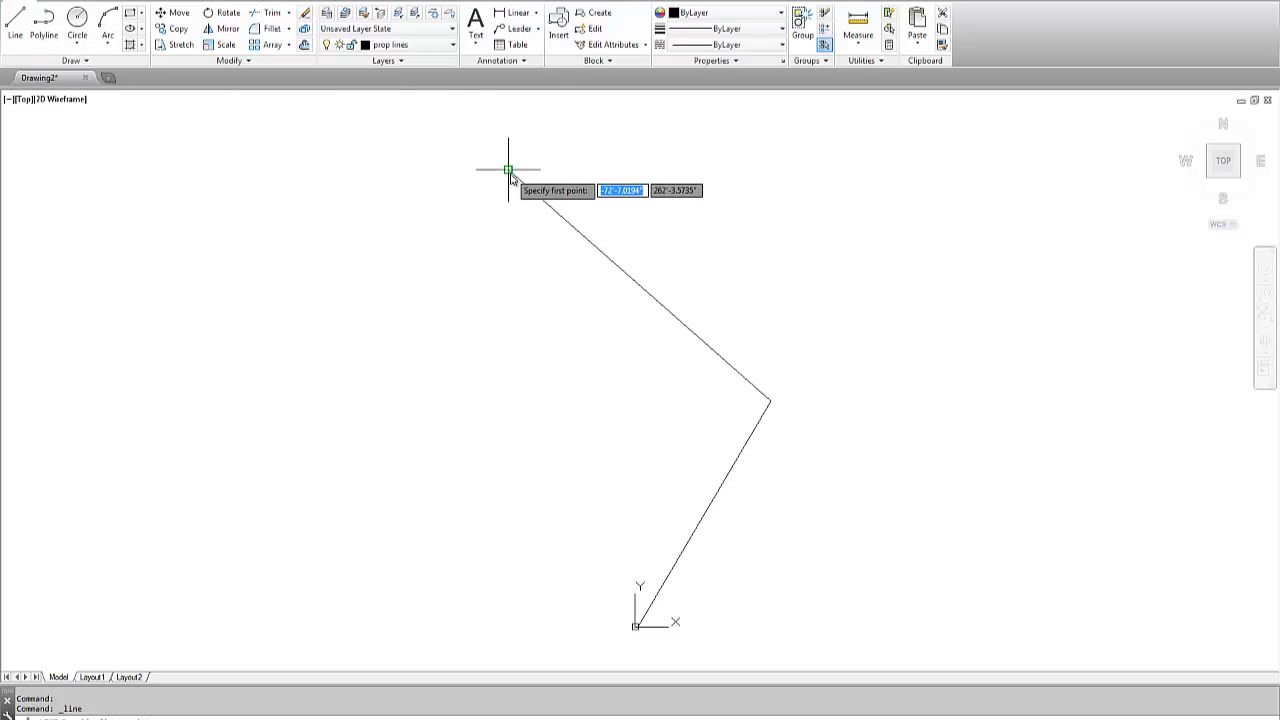
pyautogui.click(508, 168)
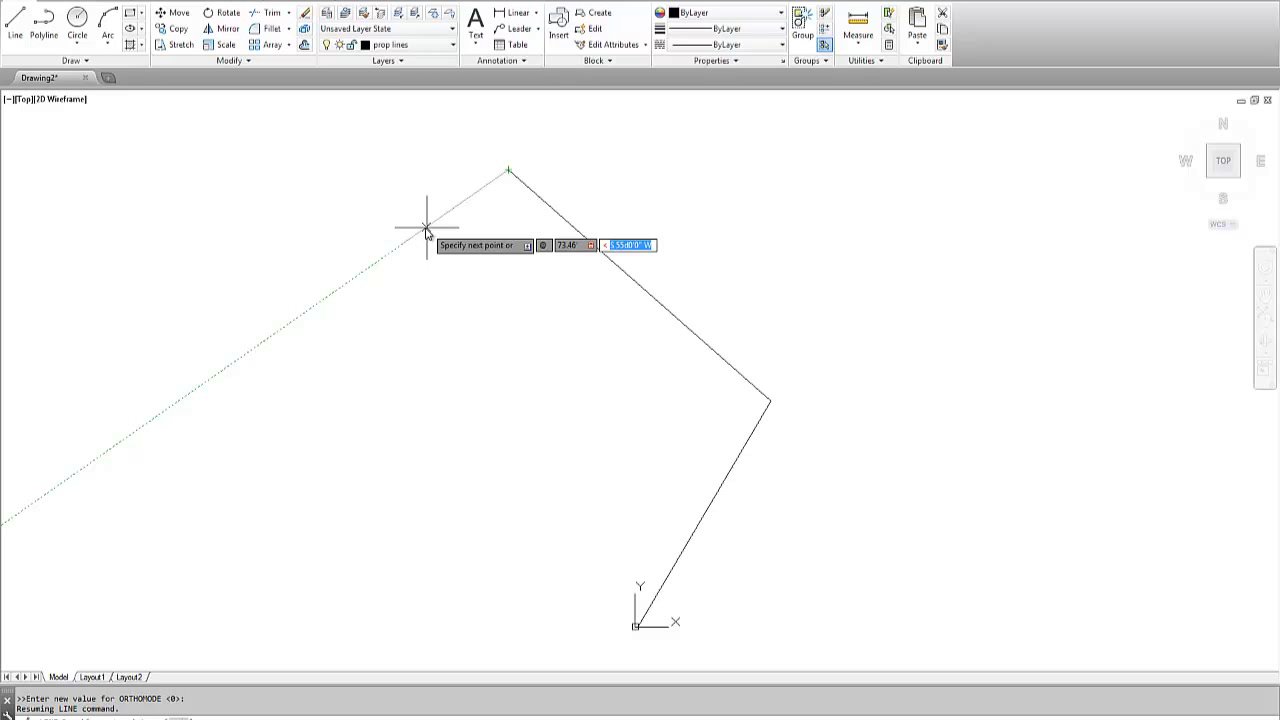
pyautogui.write("s10d47'")
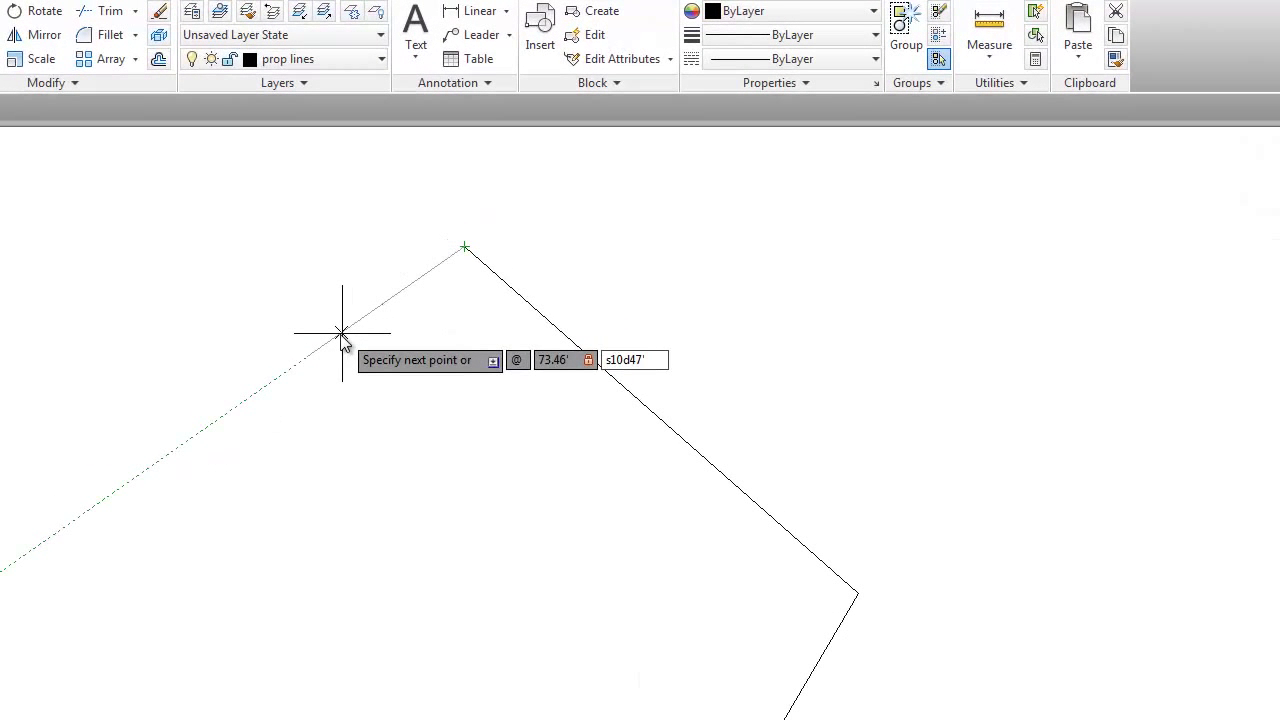
pyautogui.write('30"')
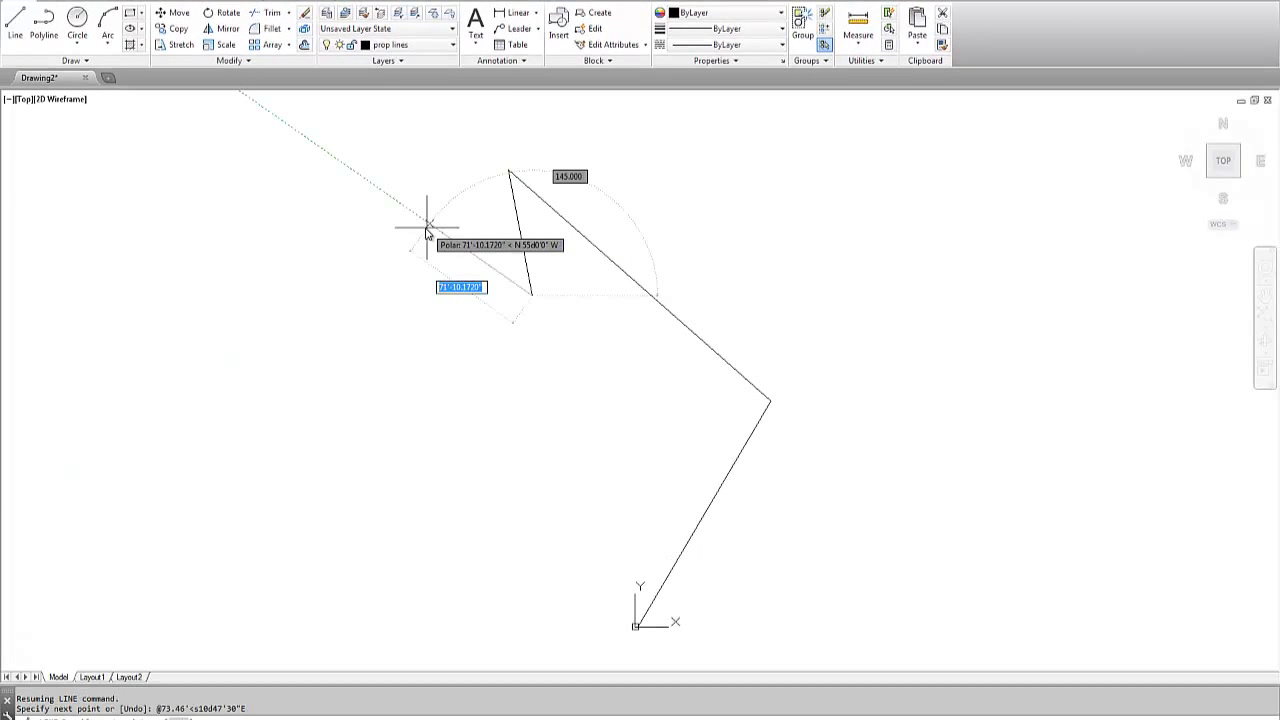
pyautogui.moveTo(400, 328)
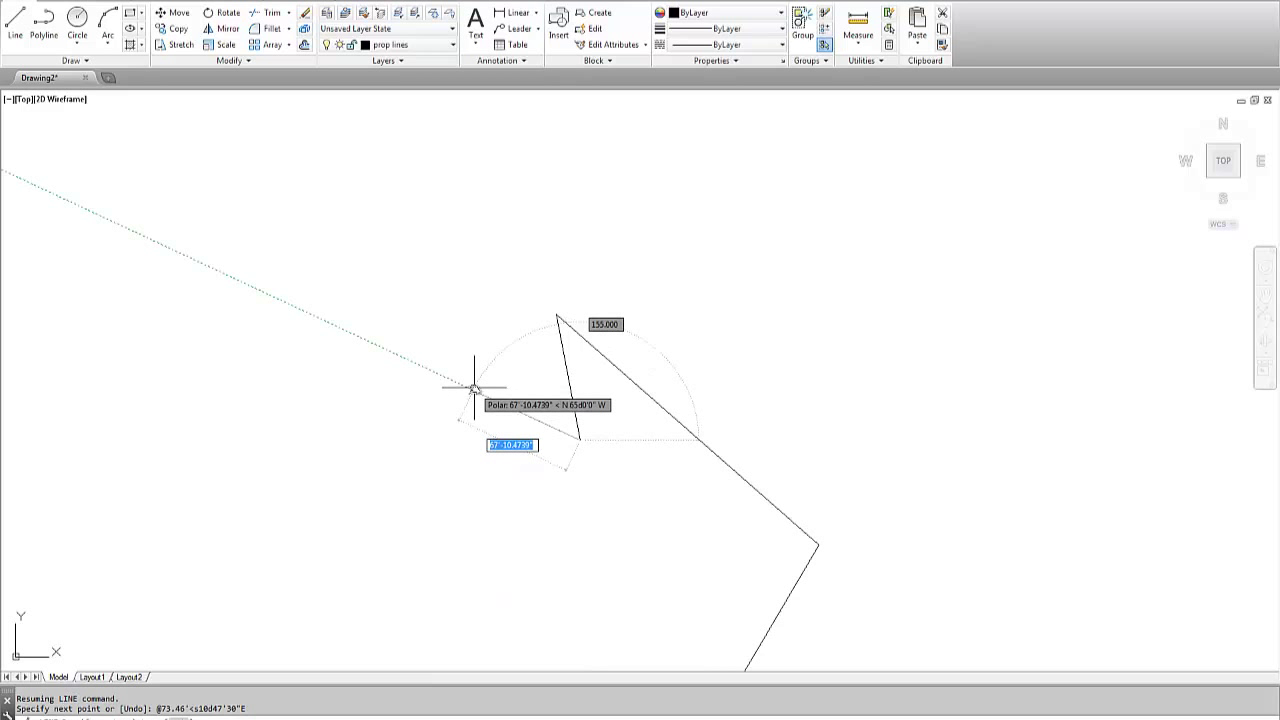
pyautogui.press('Escape')
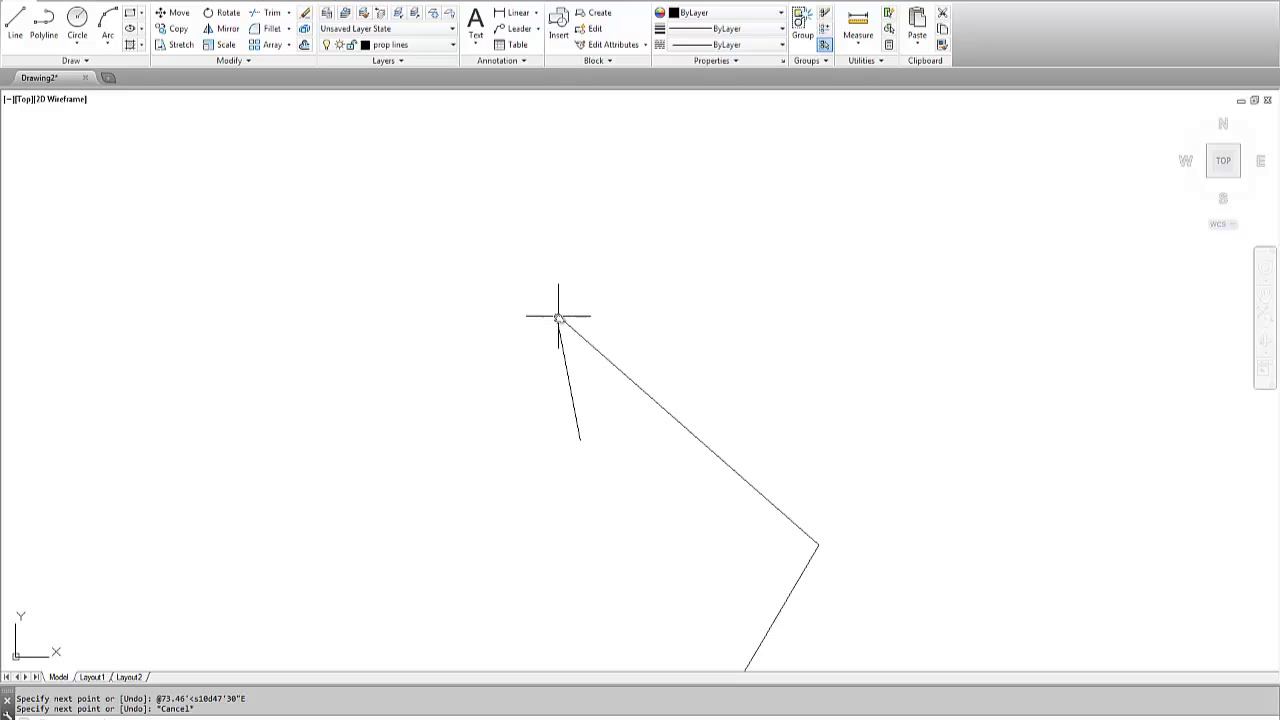
pyautogui.moveTo(544, 260)
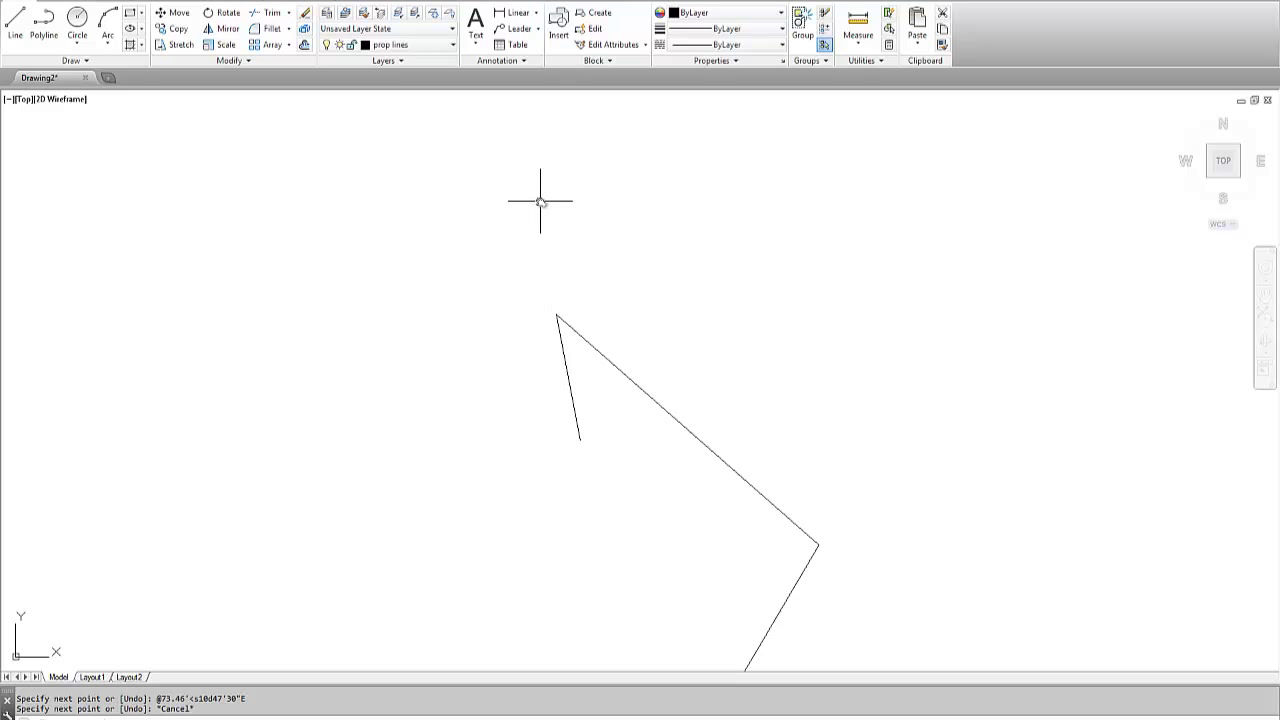
pyautogui.moveTo(332, 172)
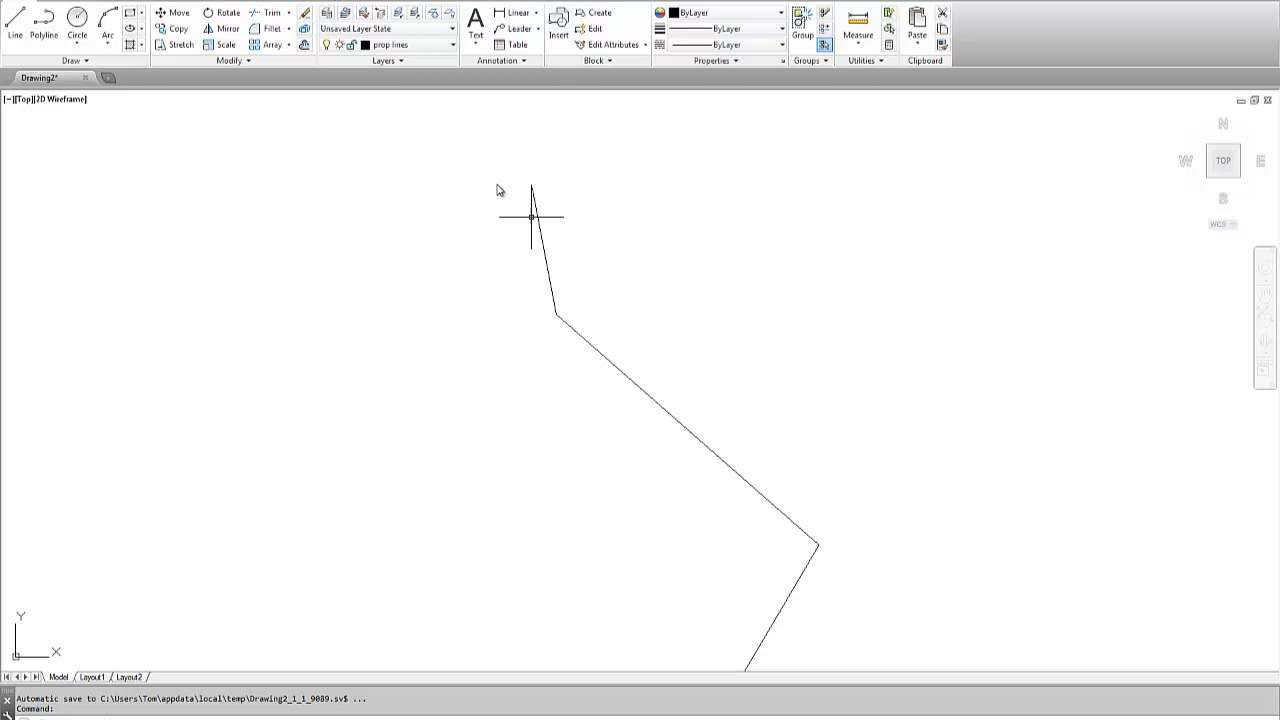
pyautogui.moveTo(572, 218)
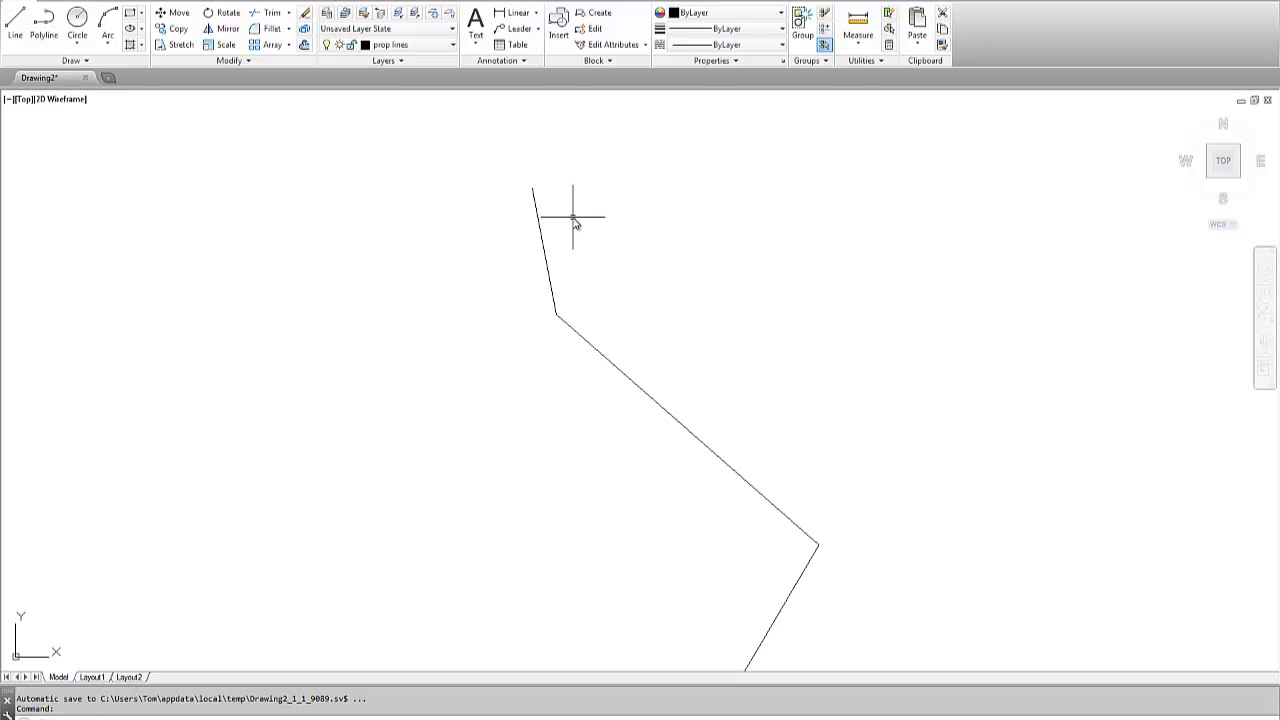